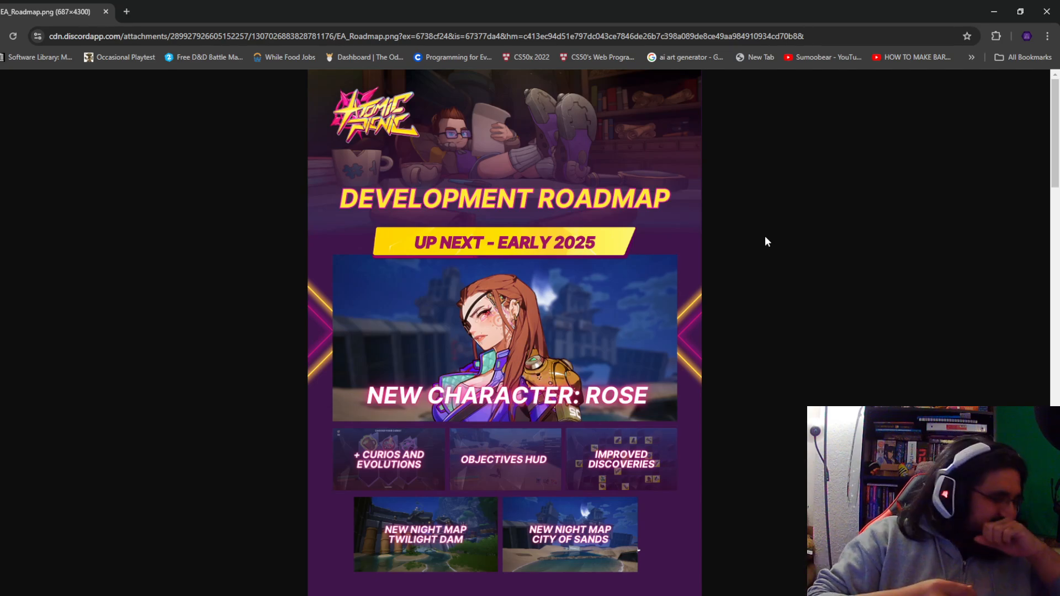
{"action": "mouse_move", "coordinate": [545, 278]}
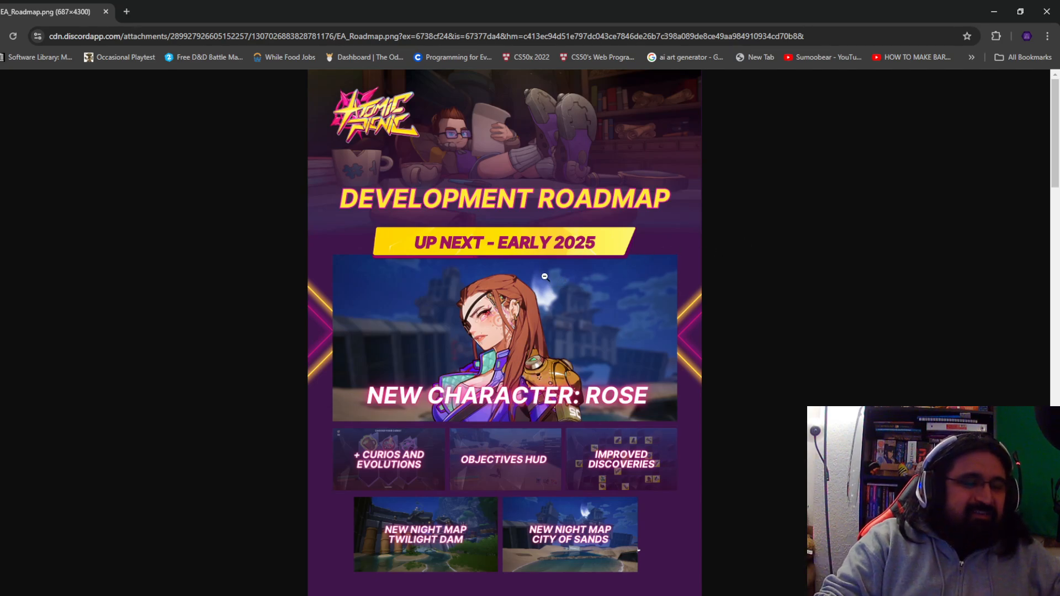
{"action": "mouse_move", "coordinate": [499, 261]}
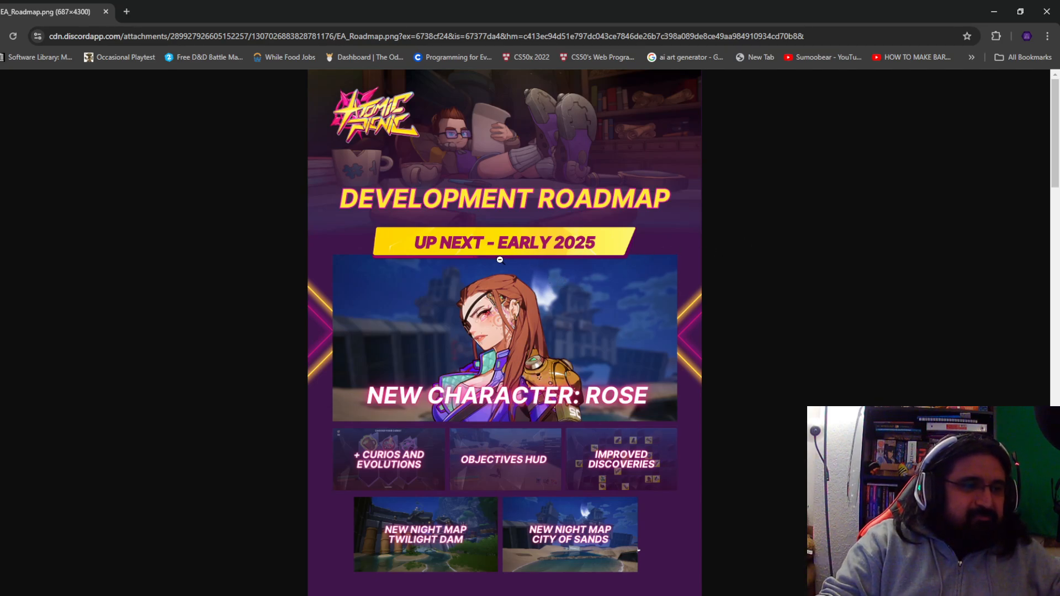
{"action": "scroll", "scroll_direction": "down", "scroll_amount": 3}
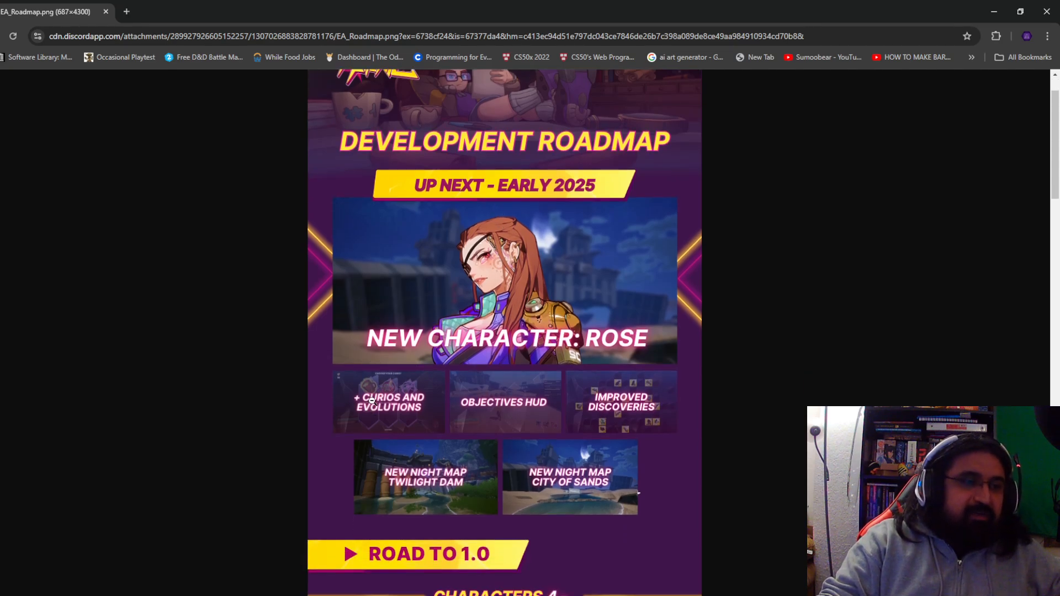
{"action": "mouse_move", "coordinate": [558, 389]}
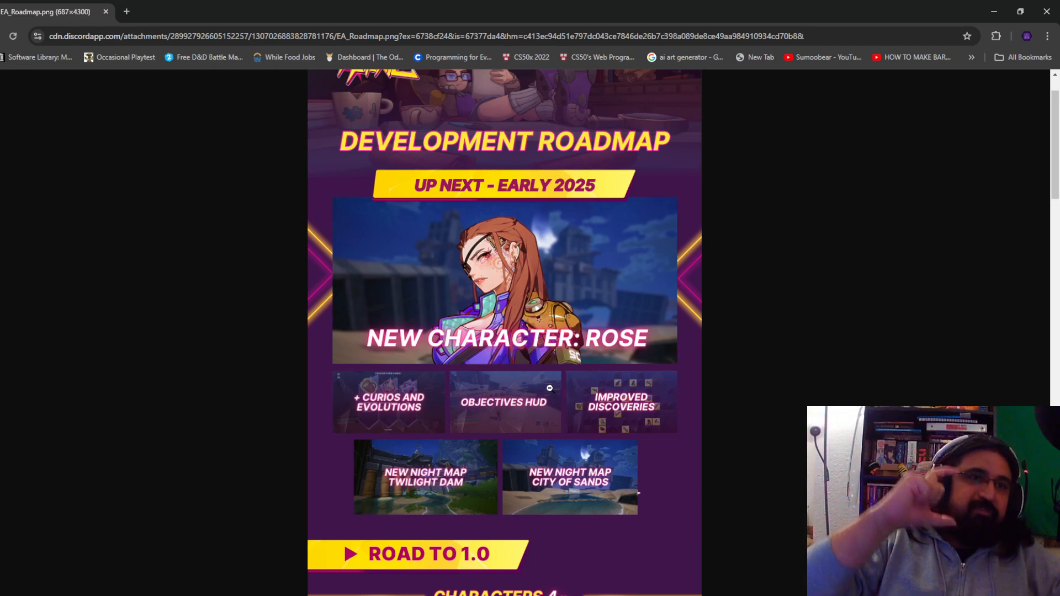
{"action": "mouse_move", "coordinate": [432, 216]}
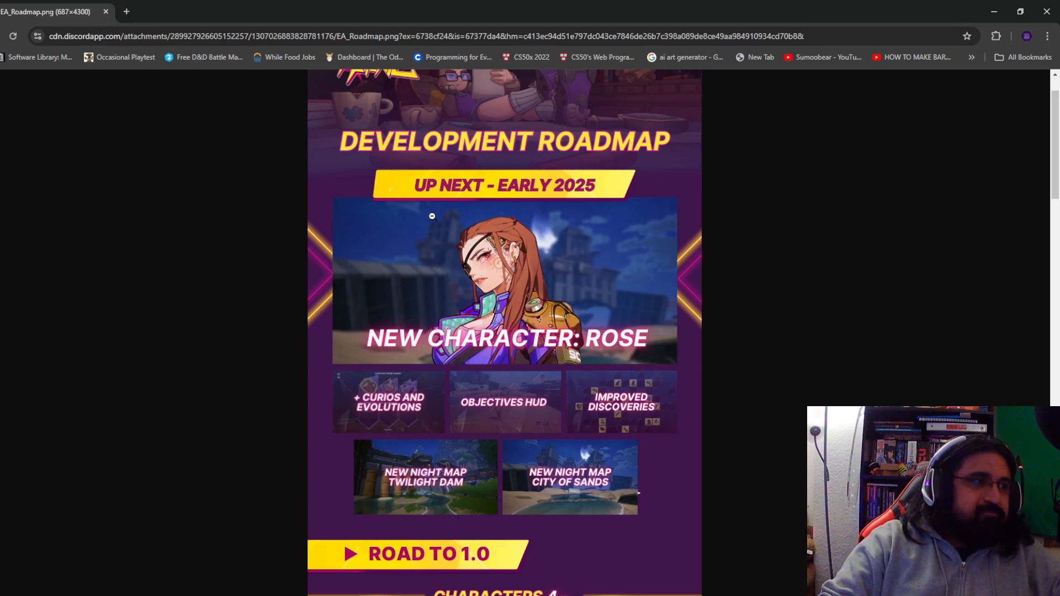
{"action": "mouse_move", "coordinate": [363, 147]}
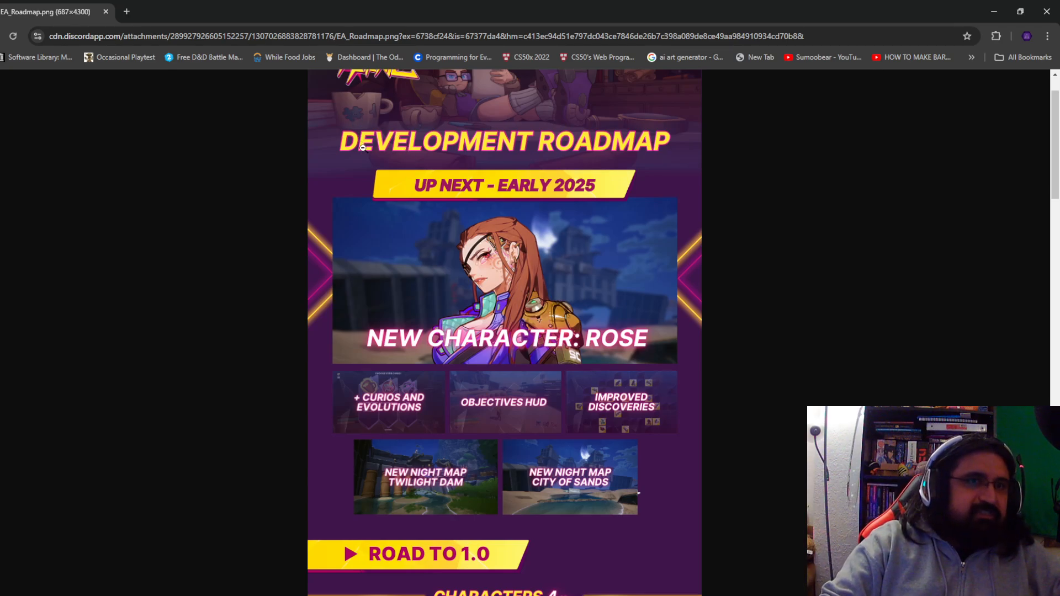
{"action": "mouse_move", "coordinate": [466, 346]}
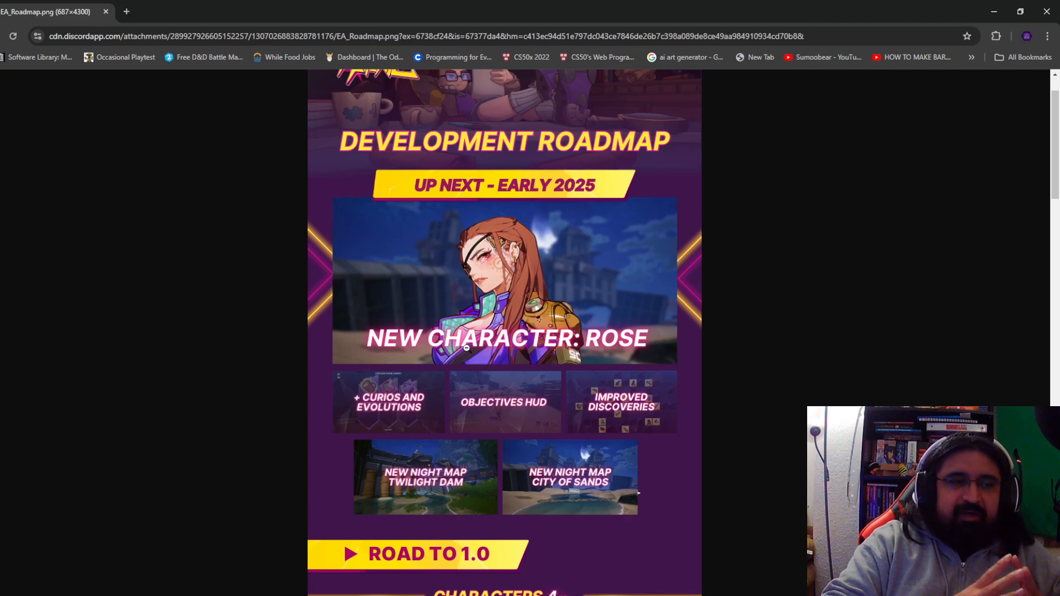
{"action": "mouse_move", "coordinate": [575, 407]}
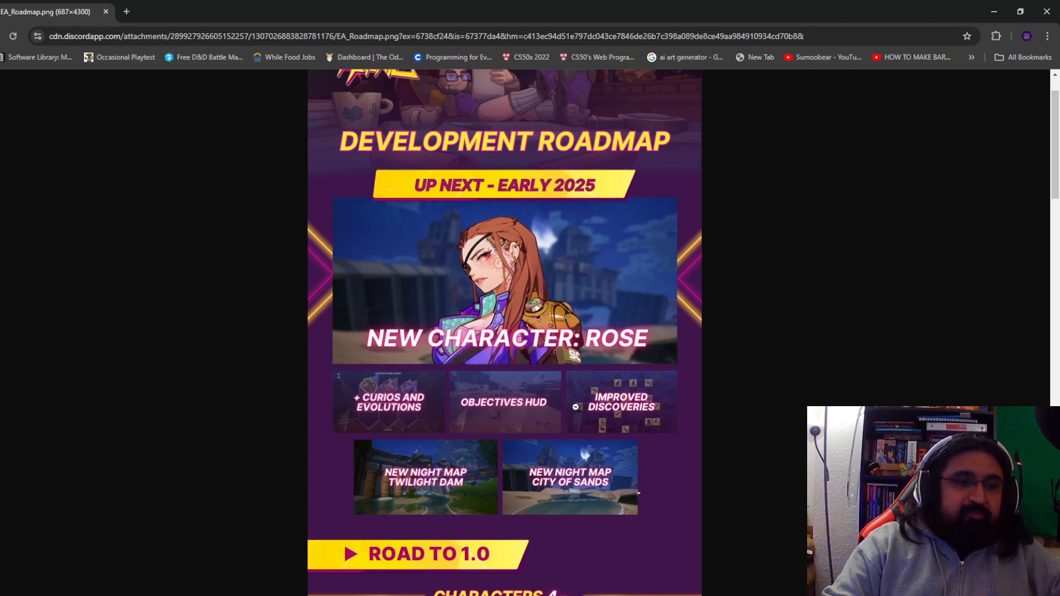
{"action": "mouse_move", "coordinate": [609, 412]}
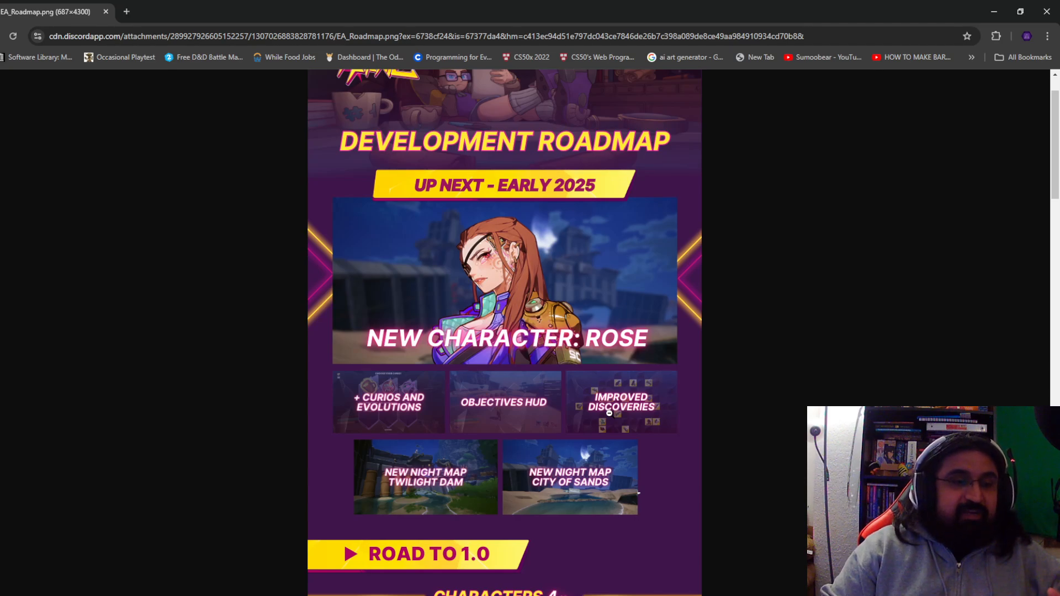
{"action": "scroll", "scroll_direction": "down", "scroll_amount": 3}
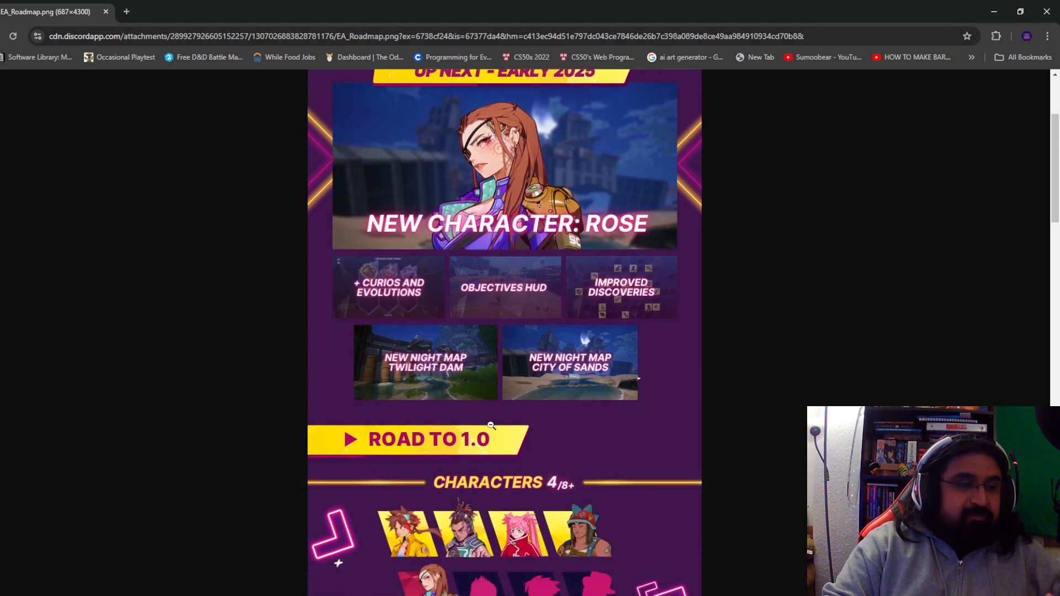
{"action": "scroll", "scroll_direction": "down", "scroll_amount": 3}
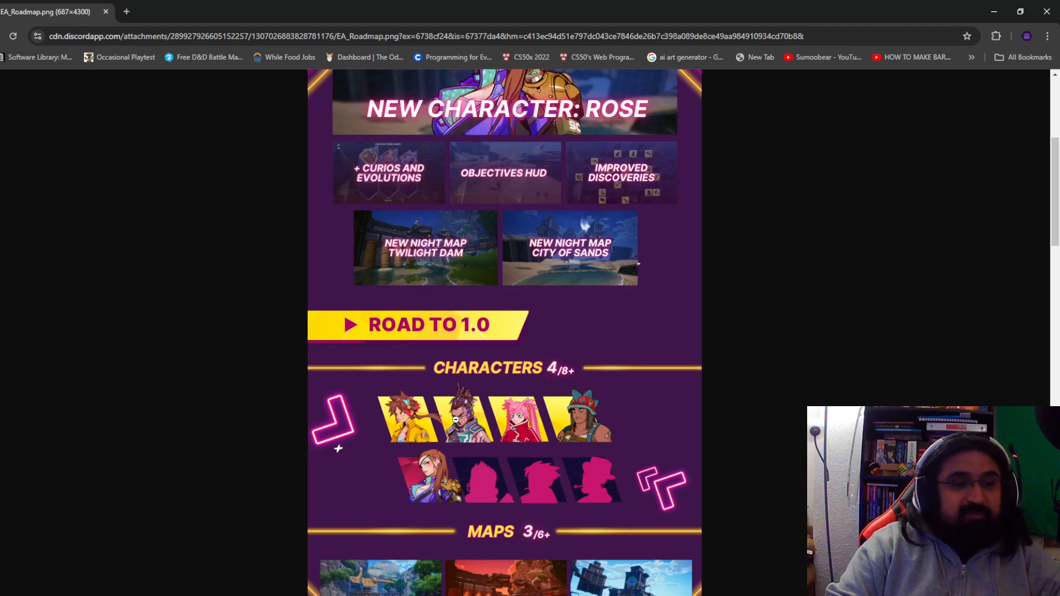
{"action": "mouse_move", "coordinate": [500, 488]}
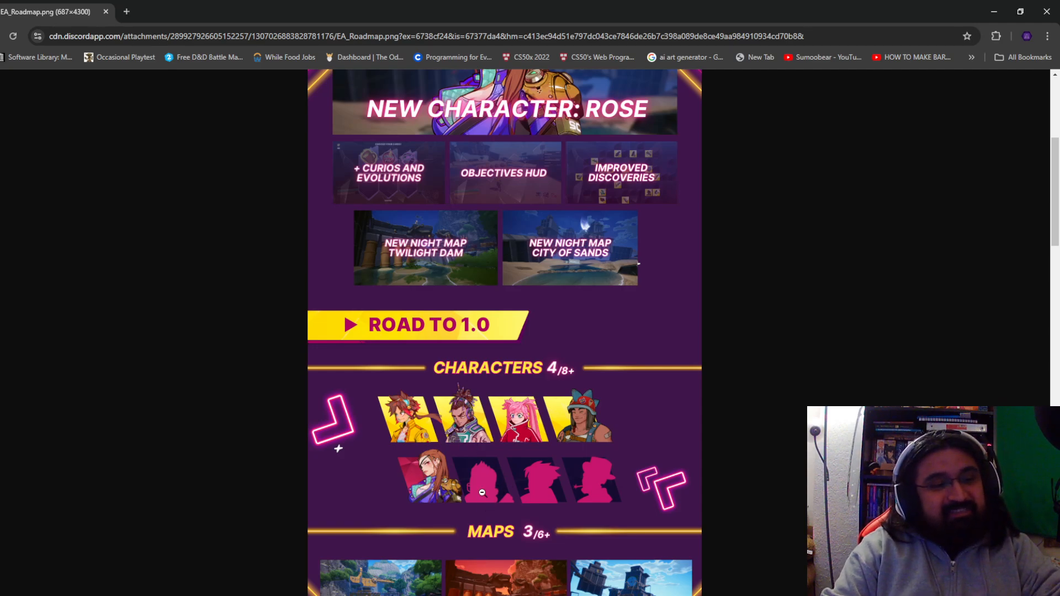
{"action": "scroll", "scroll_direction": "up", "scroll_amount": 3}
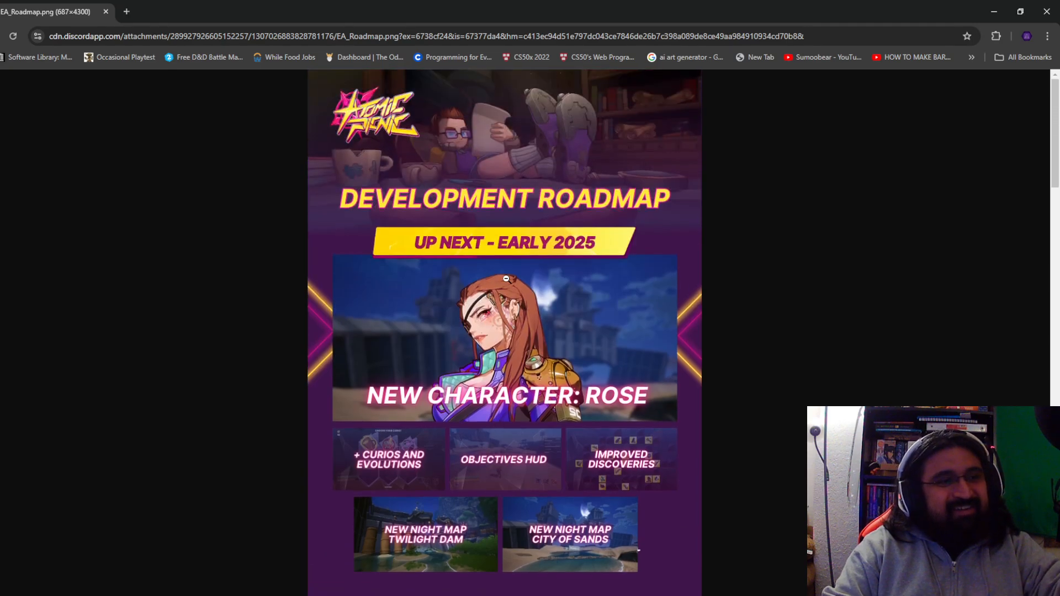
{"action": "scroll", "scroll_direction": "down", "scroll_amount": 3}
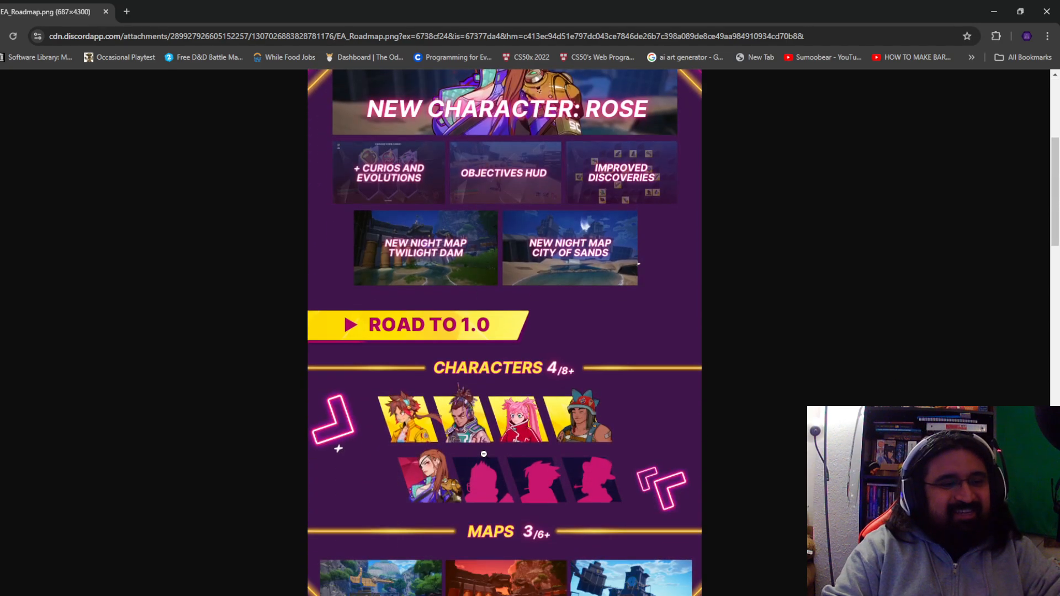
{"action": "mouse_move", "coordinate": [513, 500]}
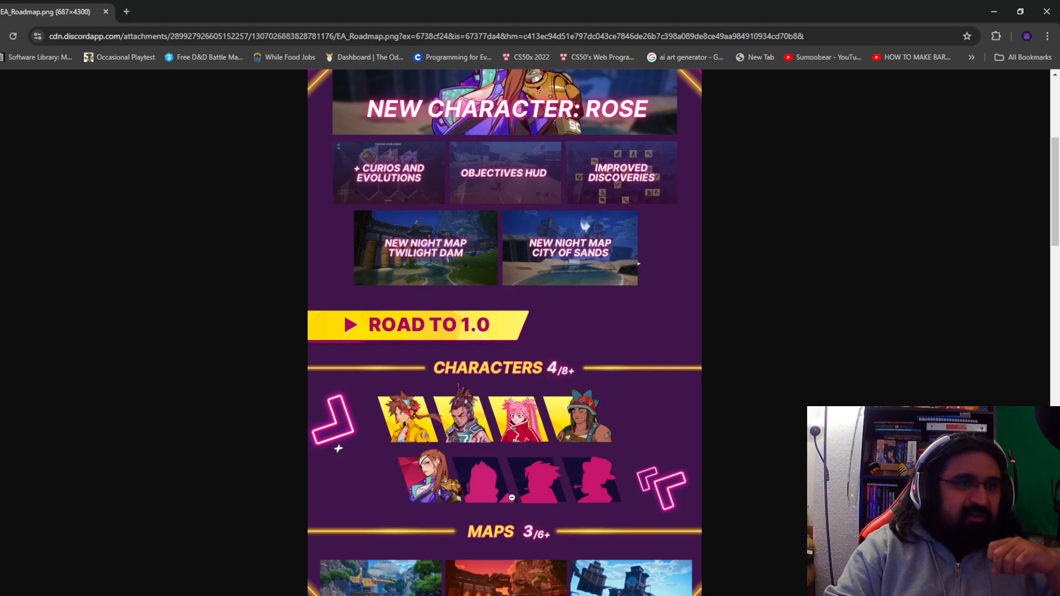
{"action": "scroll", "scroll_direction": "down", "scroll_amount": 3}
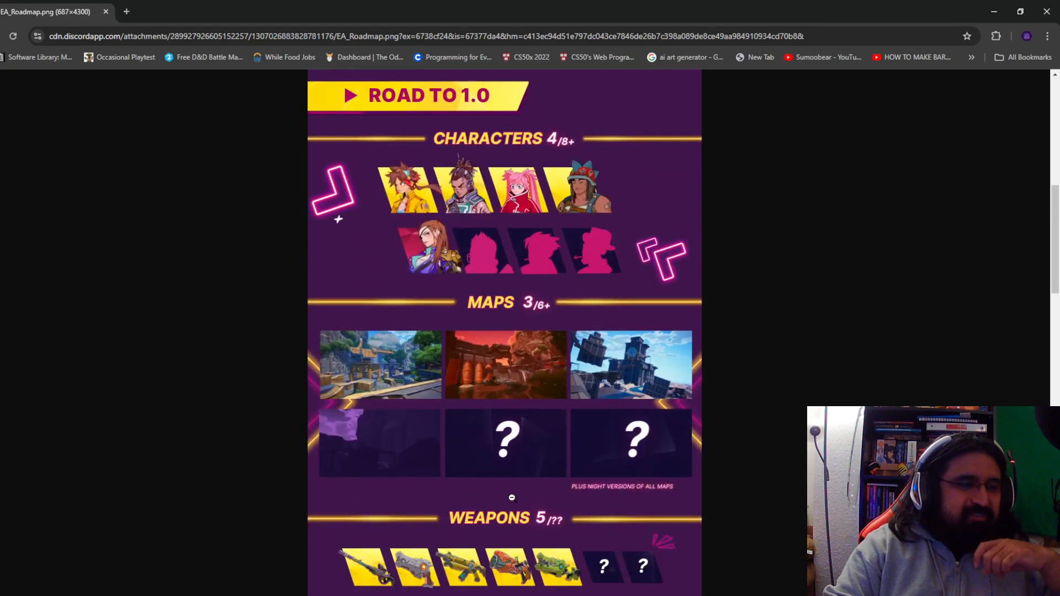
{"action": "scroll", "scroll_direction": "up", "scroll_amount": 3}
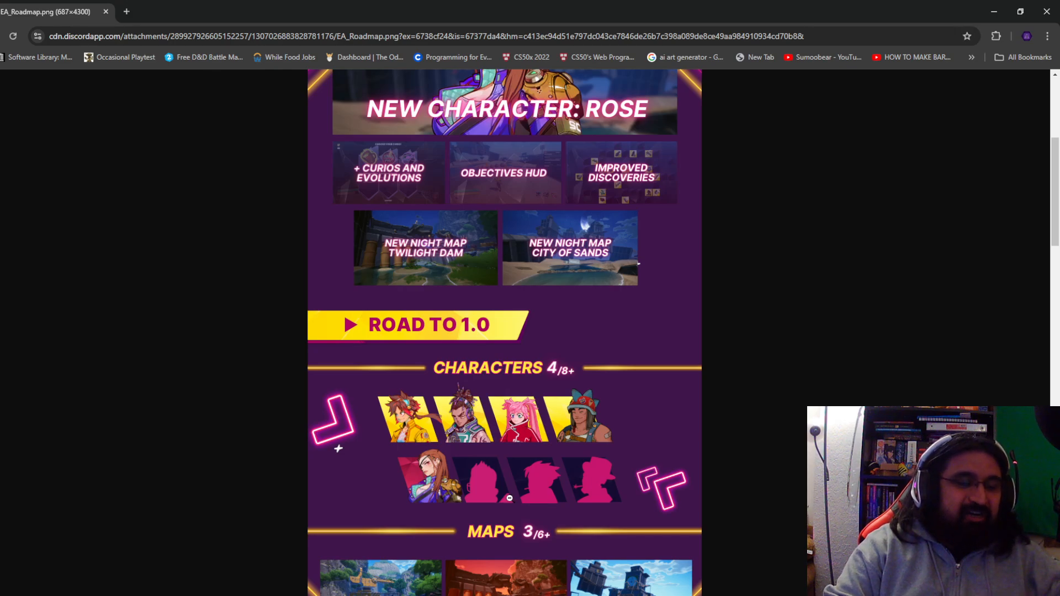
{"action": "scroll", "scroll_direction": "down", "scroll_amount": 3}
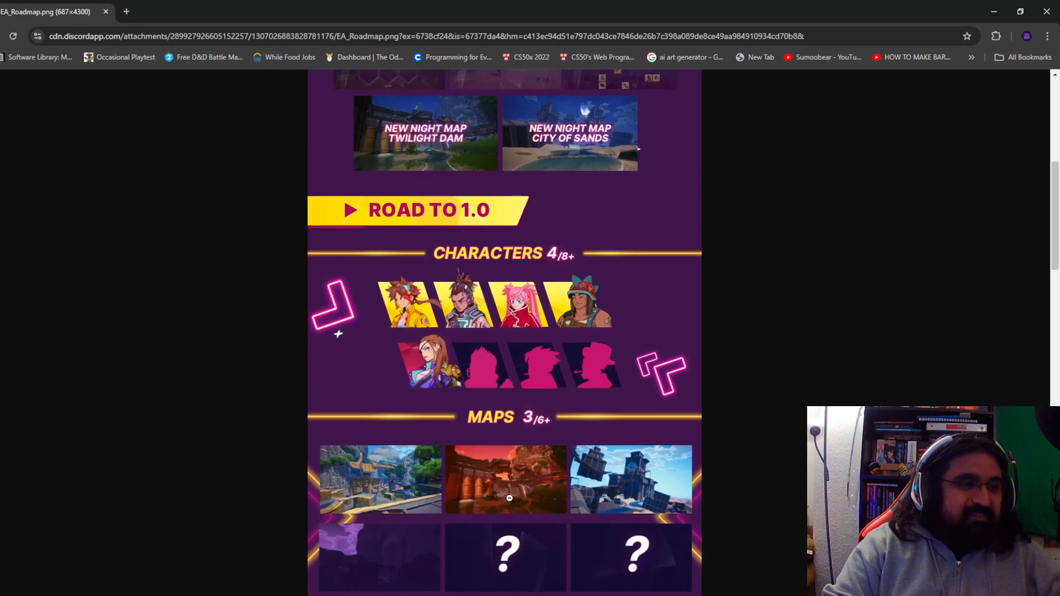
{"action": "scroll", "scroll_direction": "down", "scroll_amount": 3}
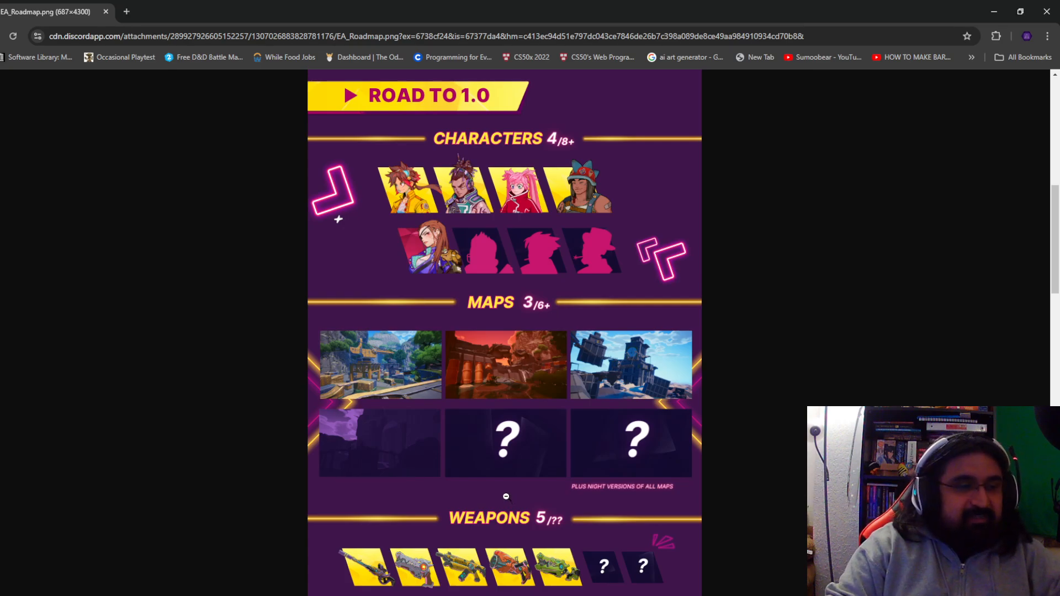
{"action": "mouse_move", "coordinate": [358, 441]}
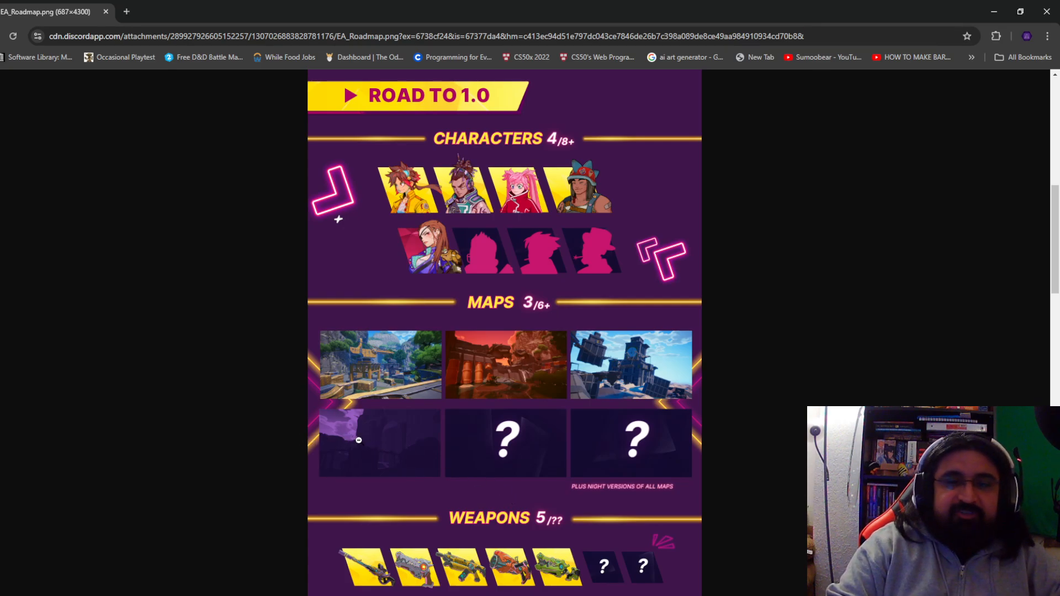
{"action": "mouse_move", "coordinate": [243, 357]}
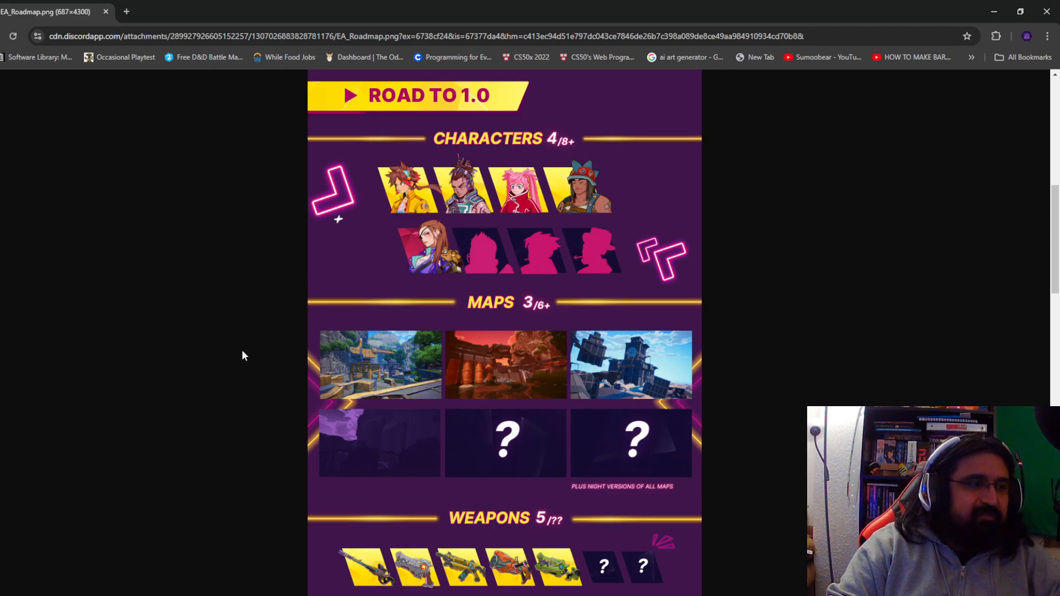
{"action": "mouse_move", "coordinate": [182, 440]}
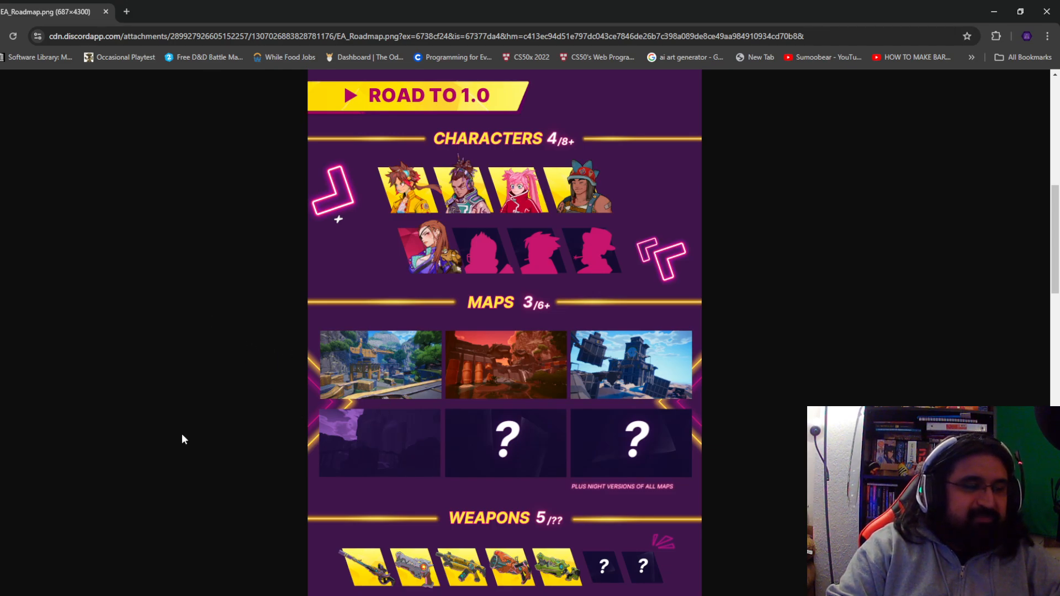
{"action": "mouse_move", "coordinate": [409, 436]}
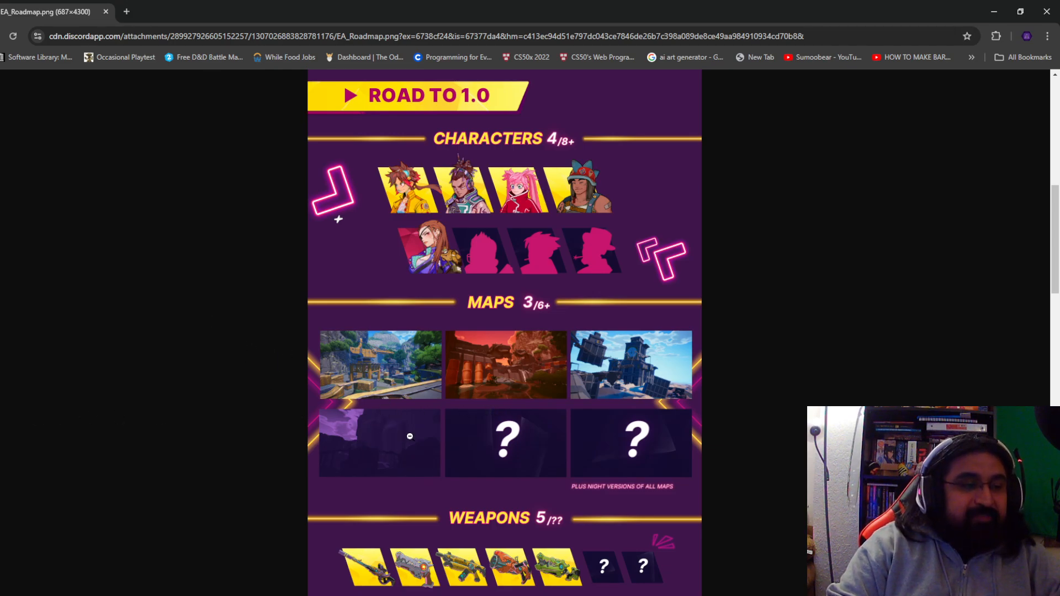
{"action": "mouse_move", "coordinate": [386, 370]}
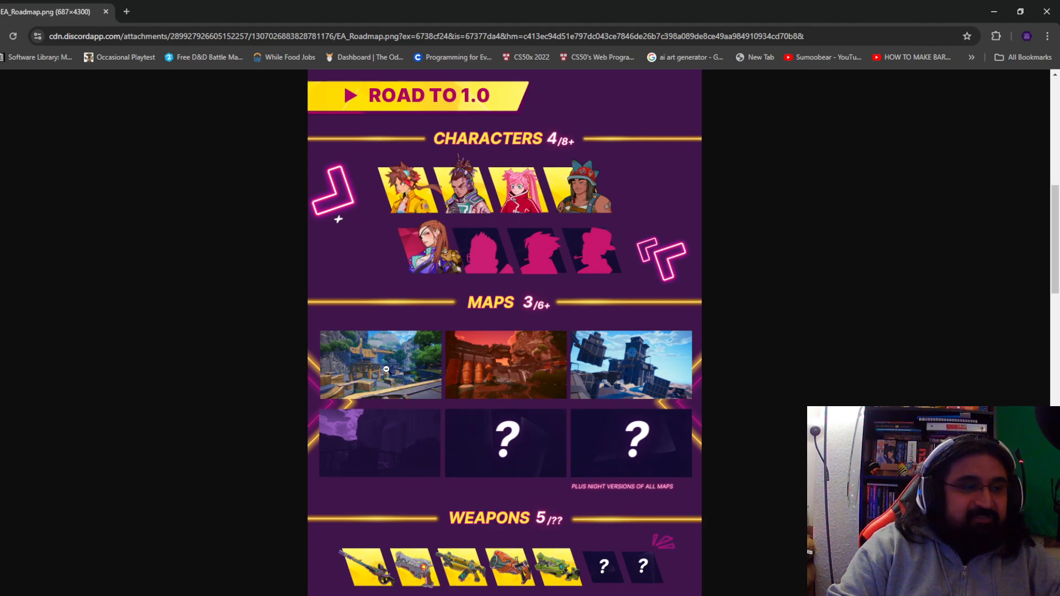
{"action": "mouse_move", "coordinate": [715, 452]}
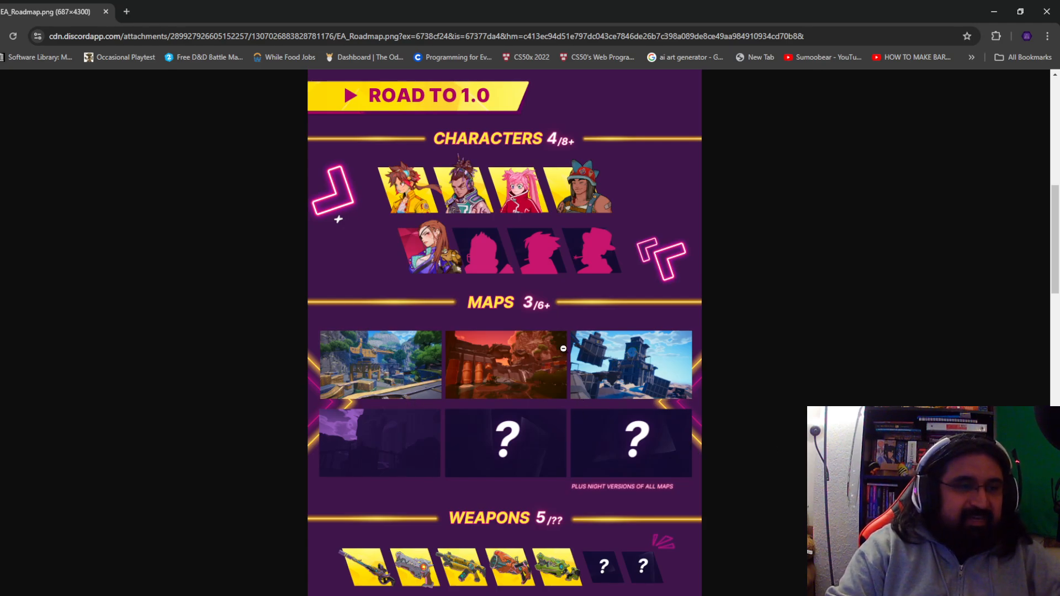
{"action": "mouse_move", "coordinate": [532, 416]}
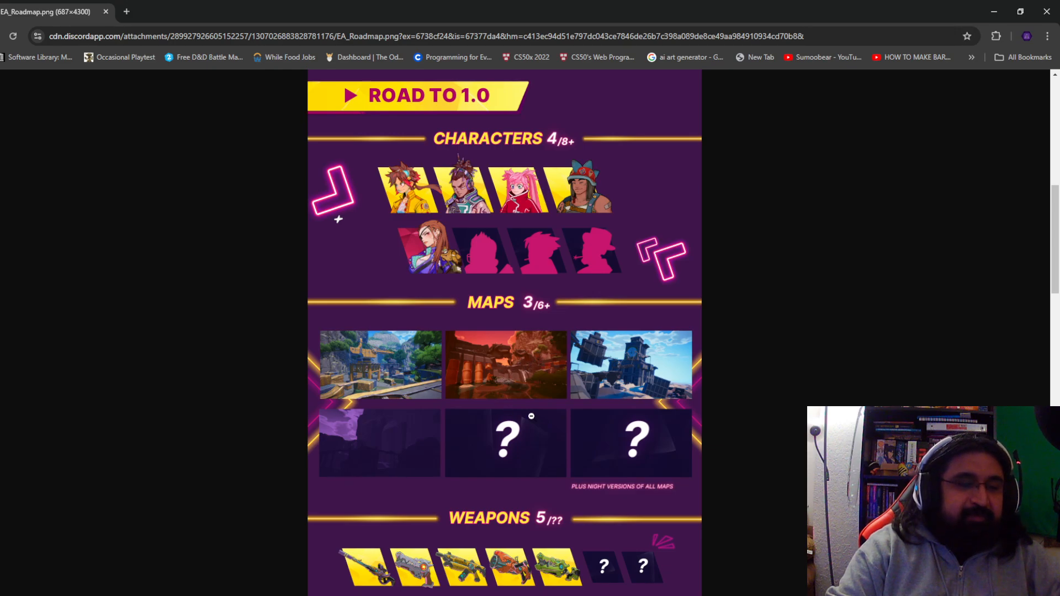
{"action": "mouse_move", "coordinate": [615, 375]}
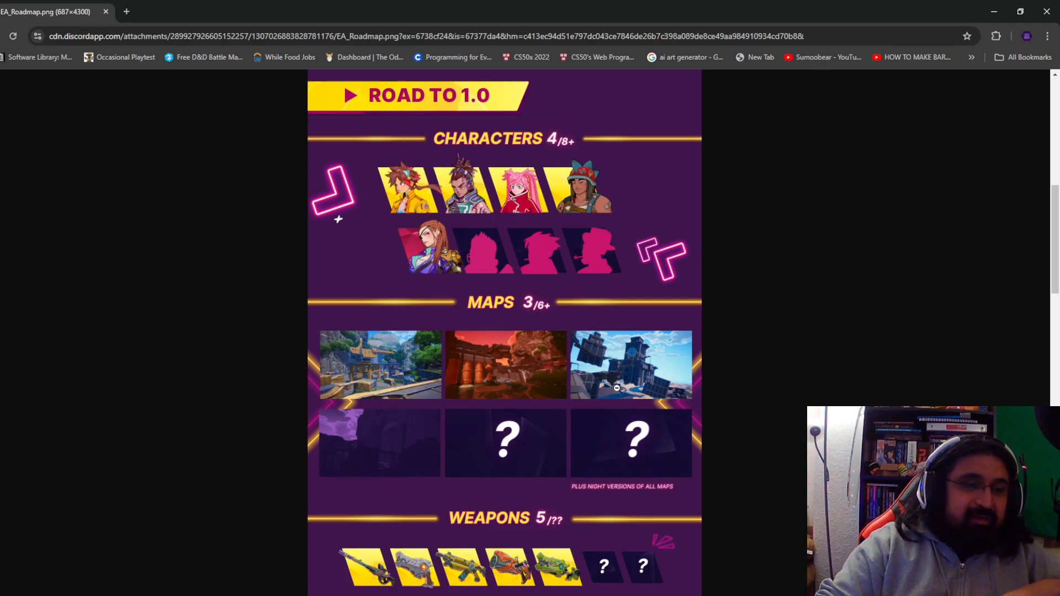
{"action": "mouse_move", "coordinate": [614, 387]}
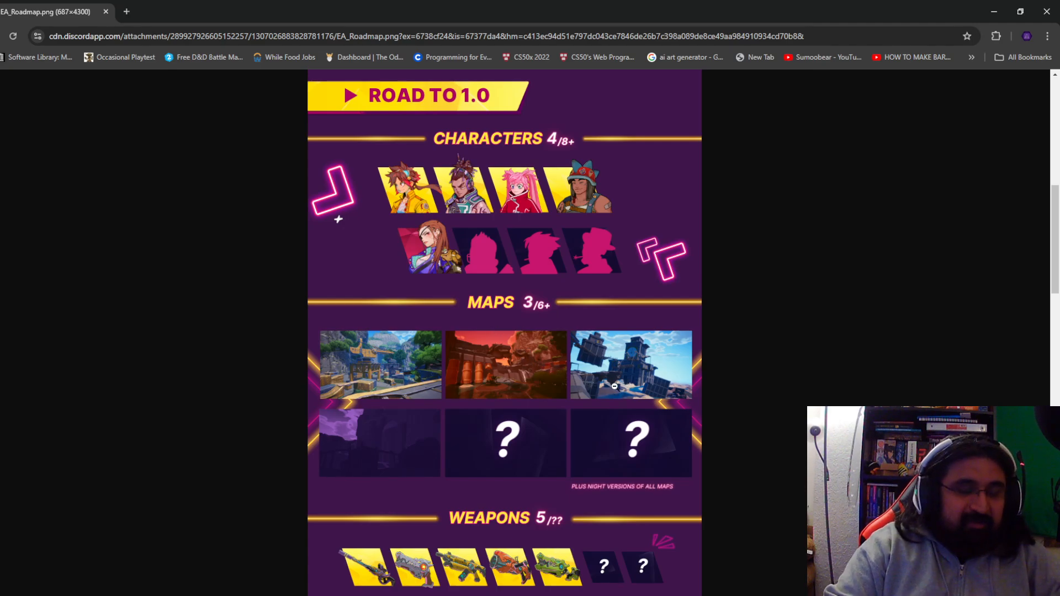
{"action": "mouse_move", "coordinate": [627, 409]}
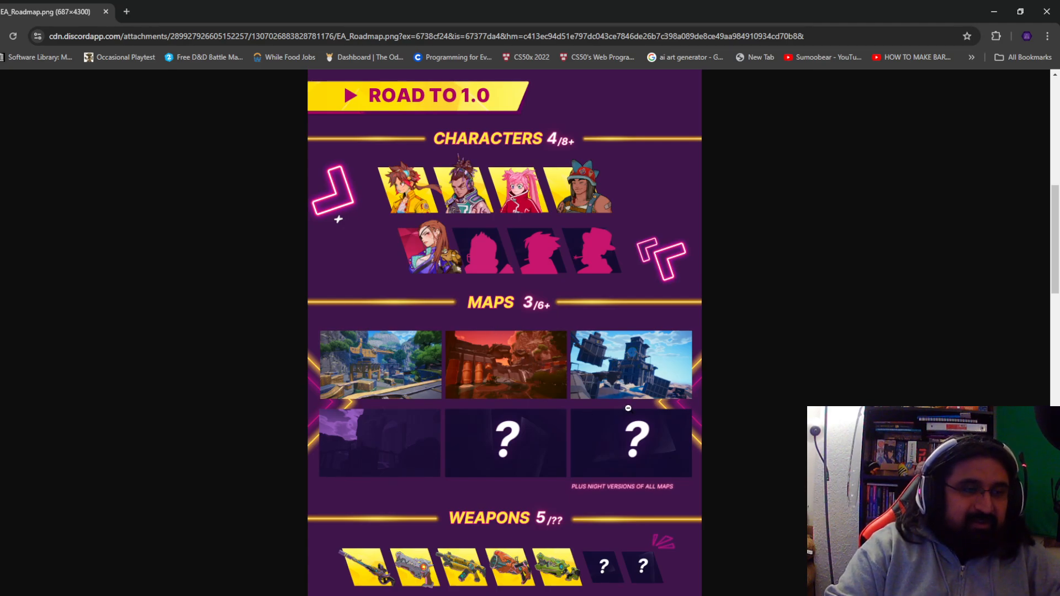
{"action": "scroll", "scroll_direction": "down", "scroll_amount": 3}
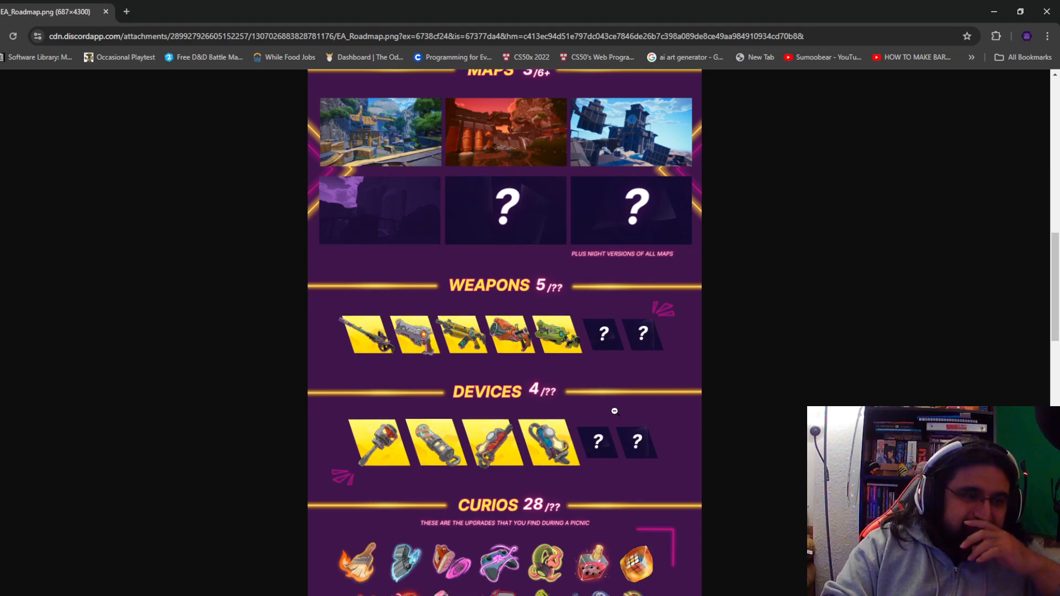
{"action": "scroll", "scroll_direction": "down", "scroll_amount": 3}
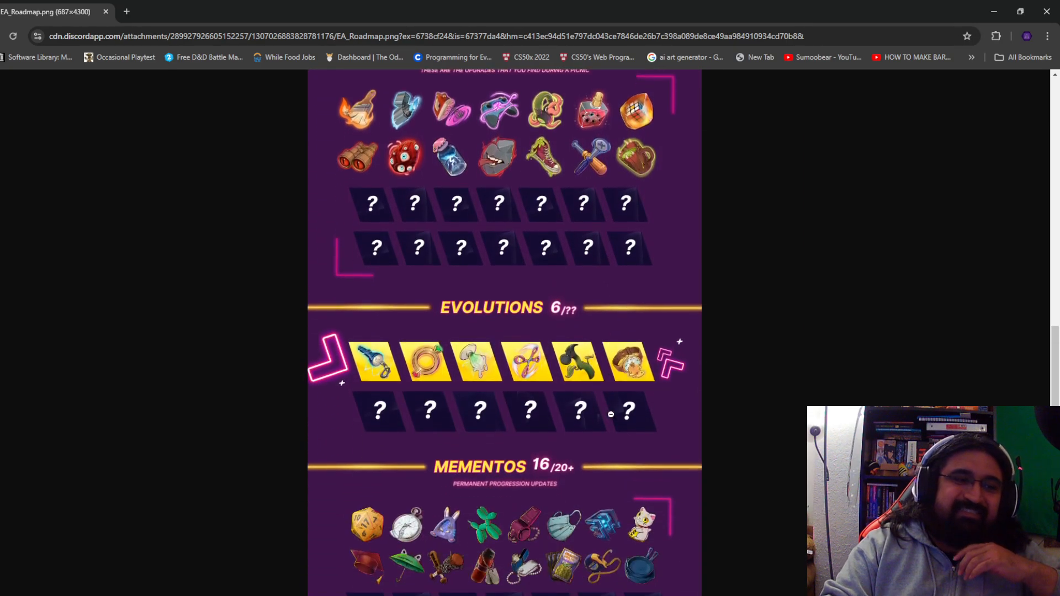
{"action": "scroll", "scroll_direction": "up", "scroll_amount": 3}
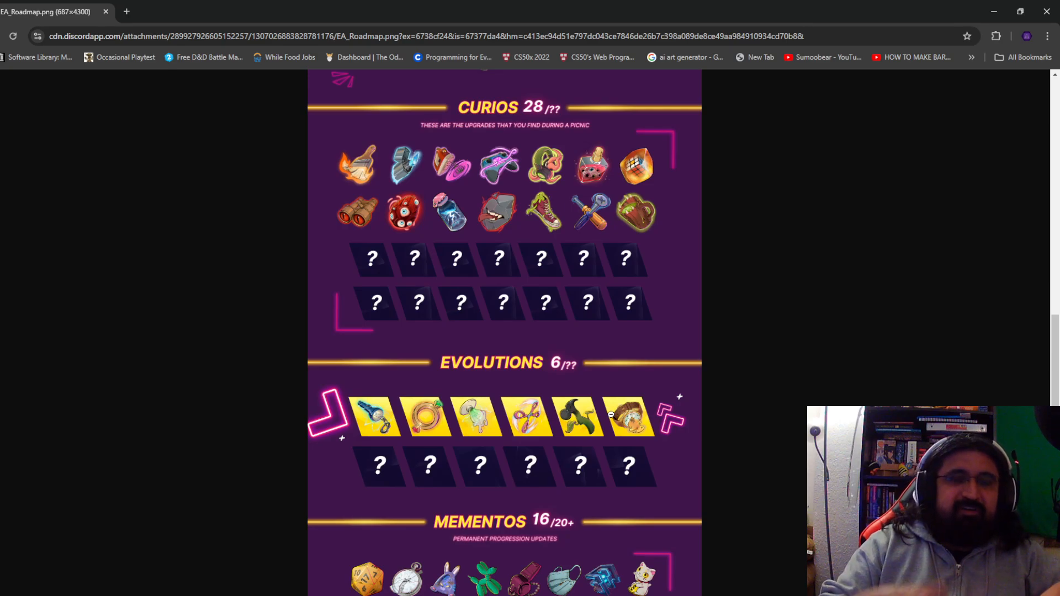
{"action": "mouse_move", "coordinate": [573, 209]}
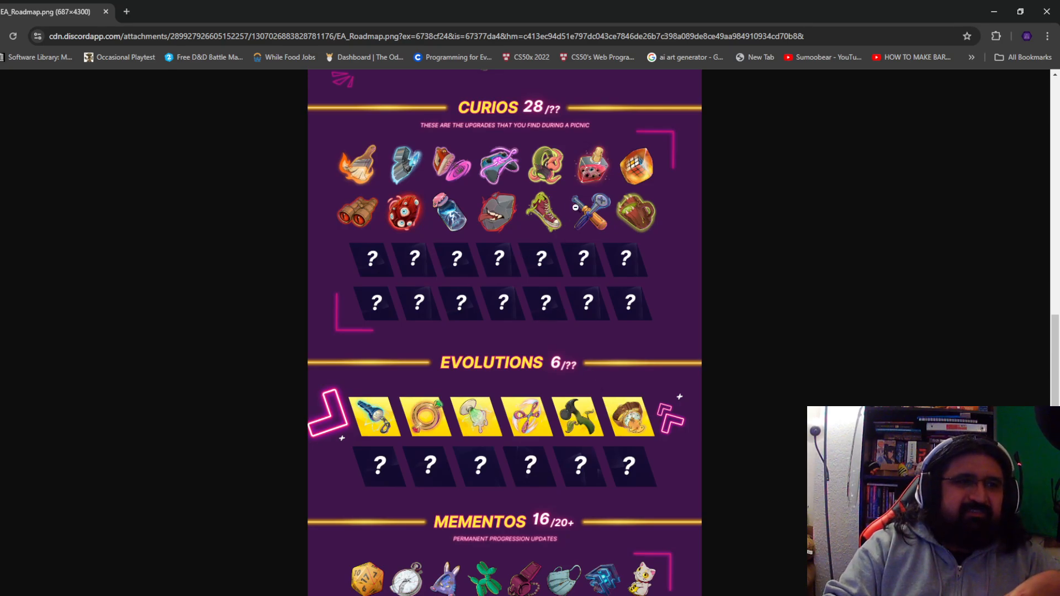
{"action": "mouse_move", "coordinate": [461, 341]}
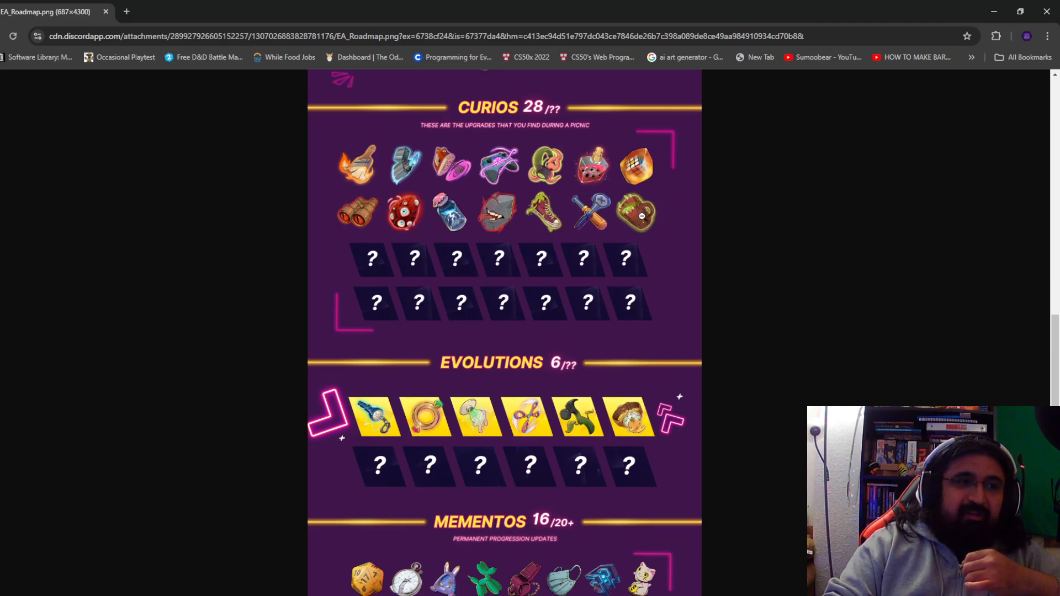
{"action": "mouse_move", "coordinate": [549, 166]}
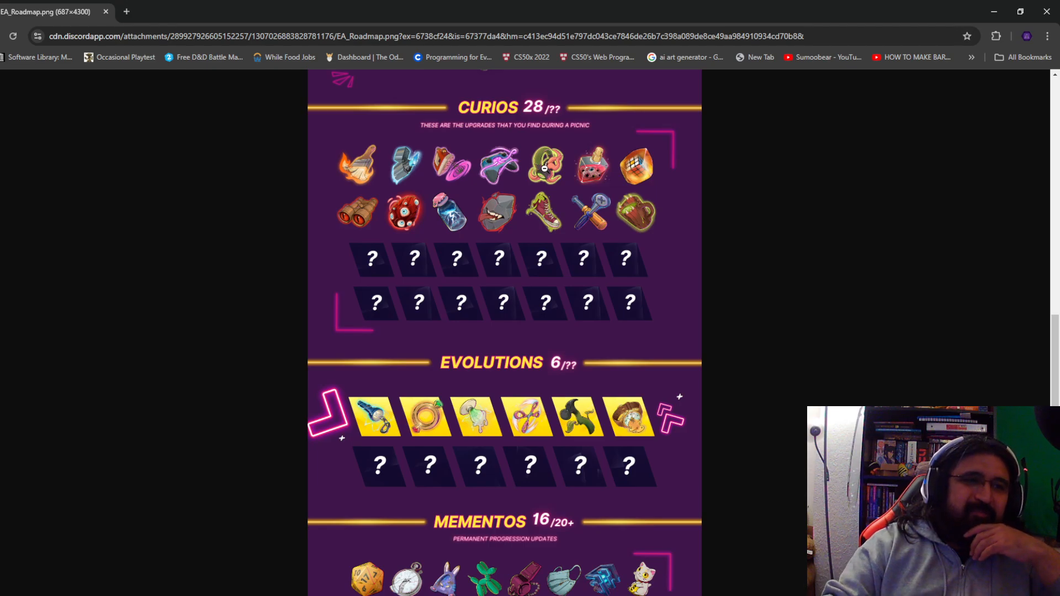
{"action": "mouse_move", "coordinate": [469, 263]}
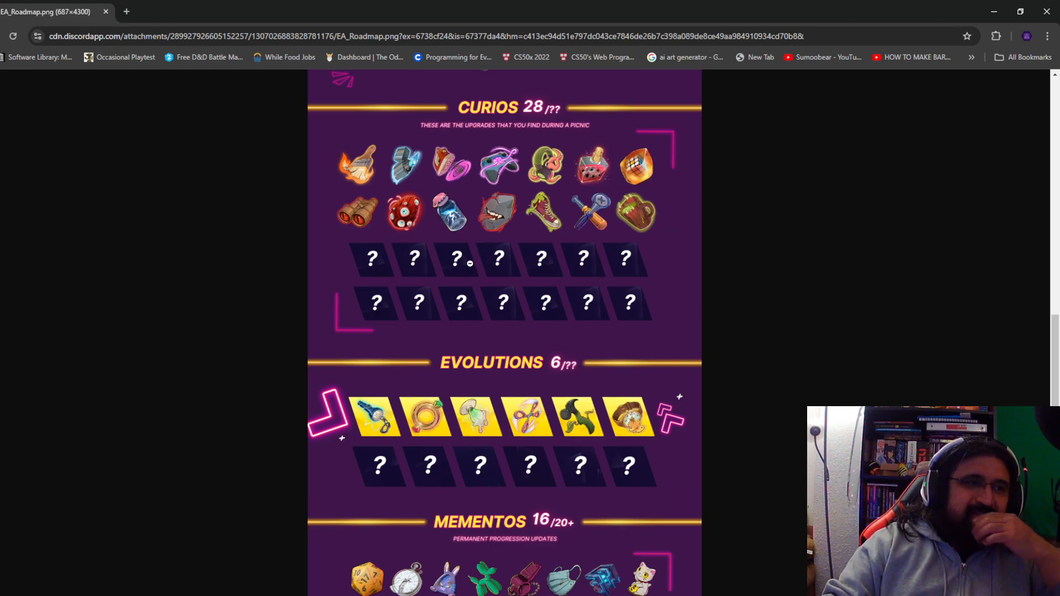
{"action": "mouse_move", "coordinate": [364, 220]}
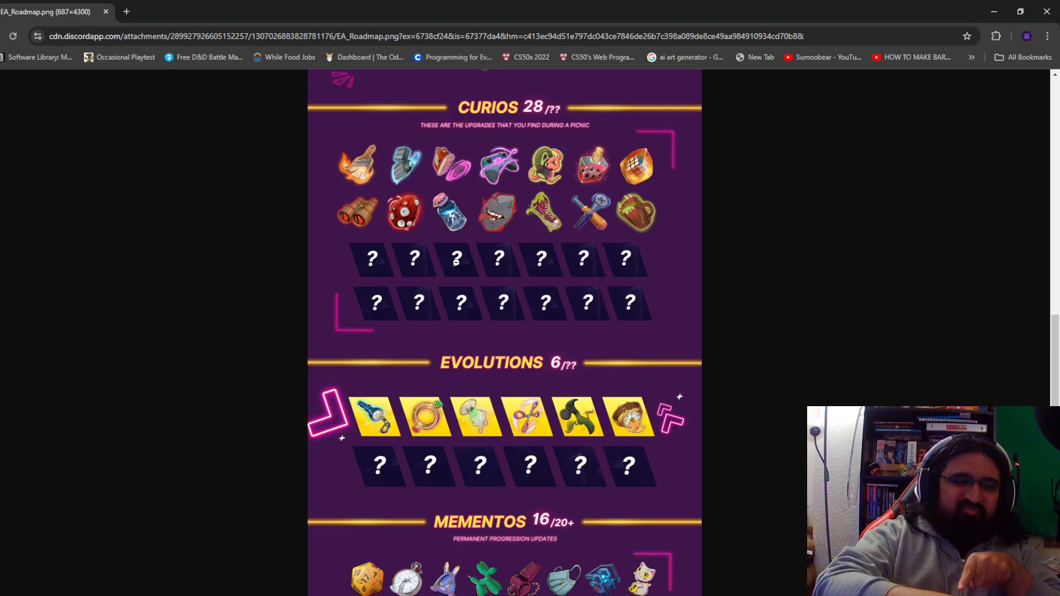
{"action": "scroll", "scroll_direction": "down", "scroll_amount": 3}
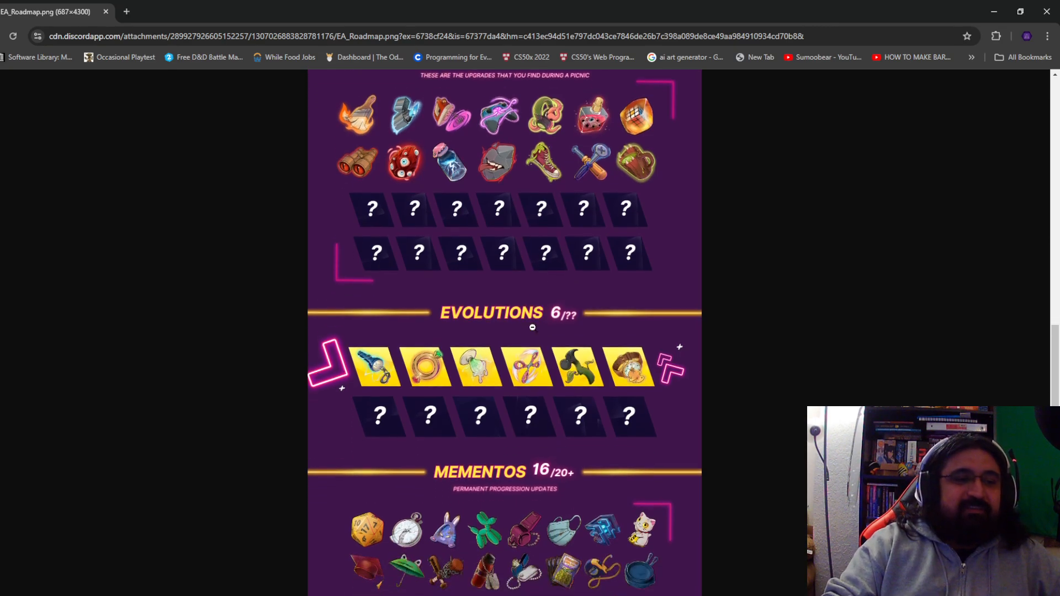
{"action": "scroll", "scroll_direction": "down", "scroll_amount": 3}
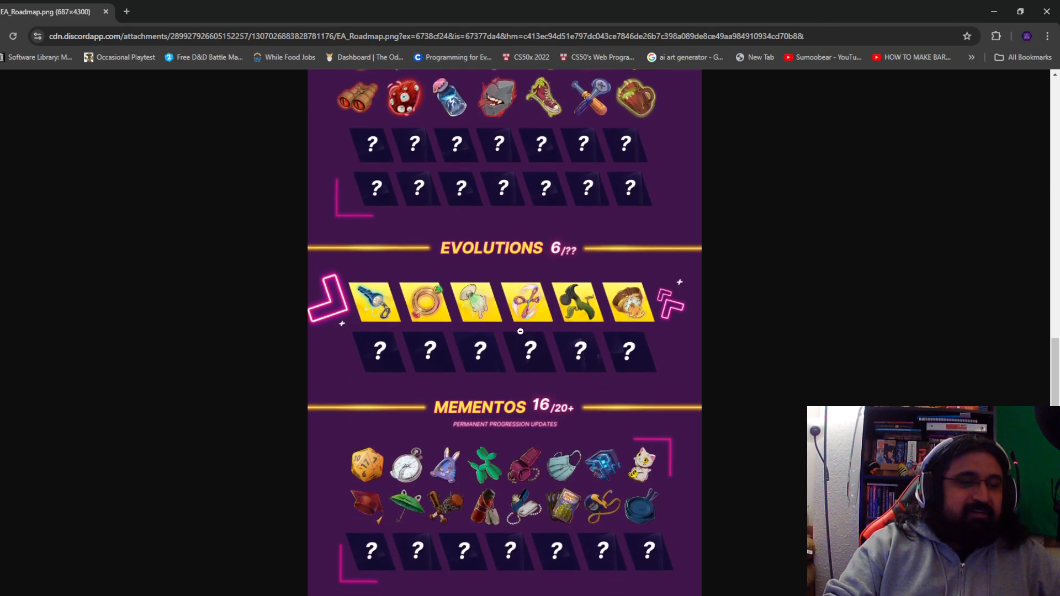
{"action": "mouse_move", "coordinate": [490, 283]}
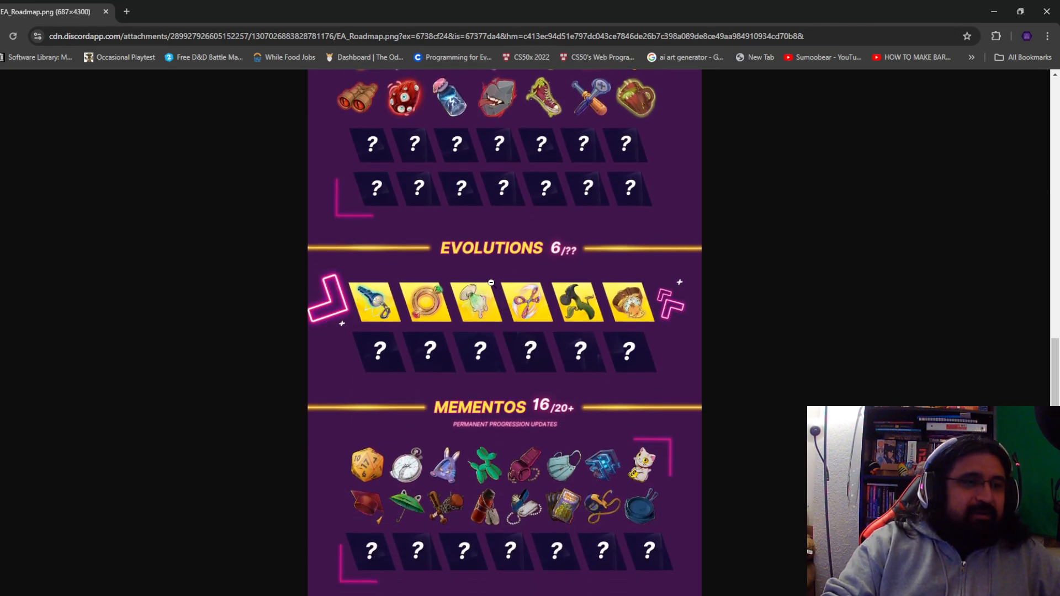
{"action": "scroll", "scroll_direction": "down", "scroll_amount": 3}
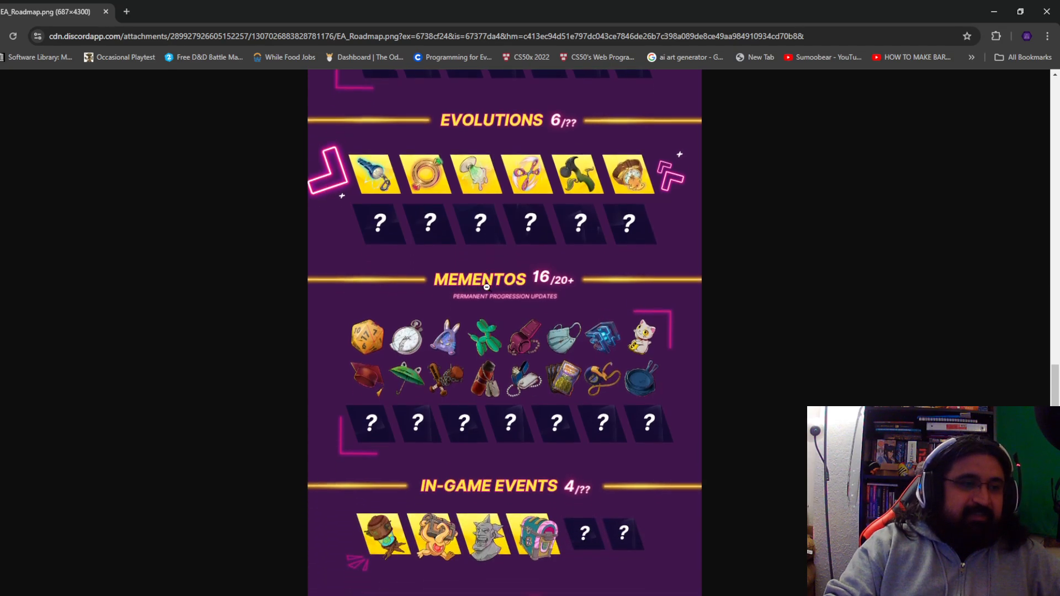
{"action": "scroll", "scroll_direction": "down", "scroll_amount": 3}
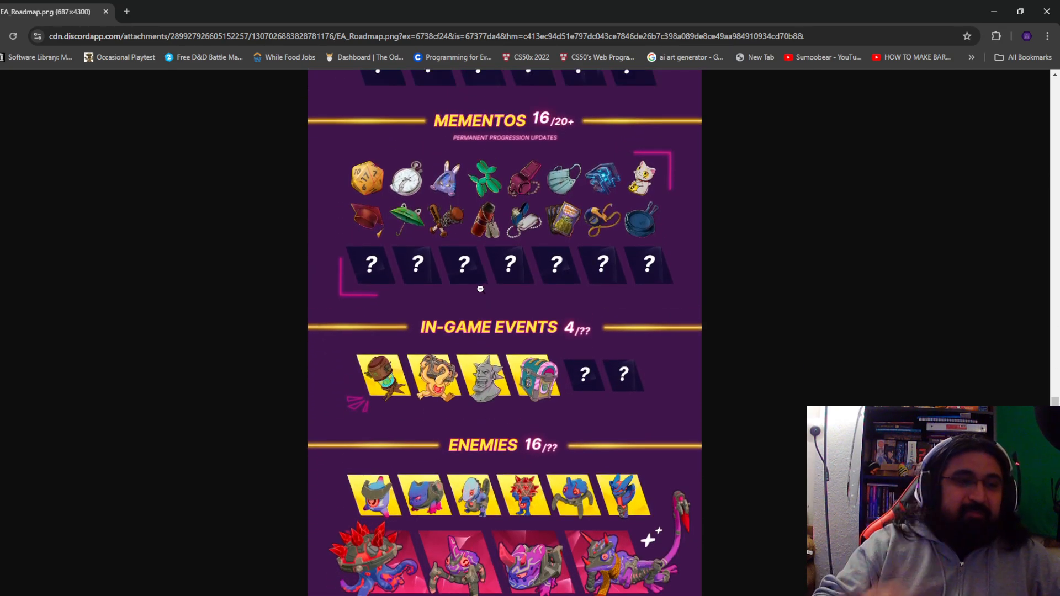
{"action": "mouse_move", "coordinate": [486, 263]}
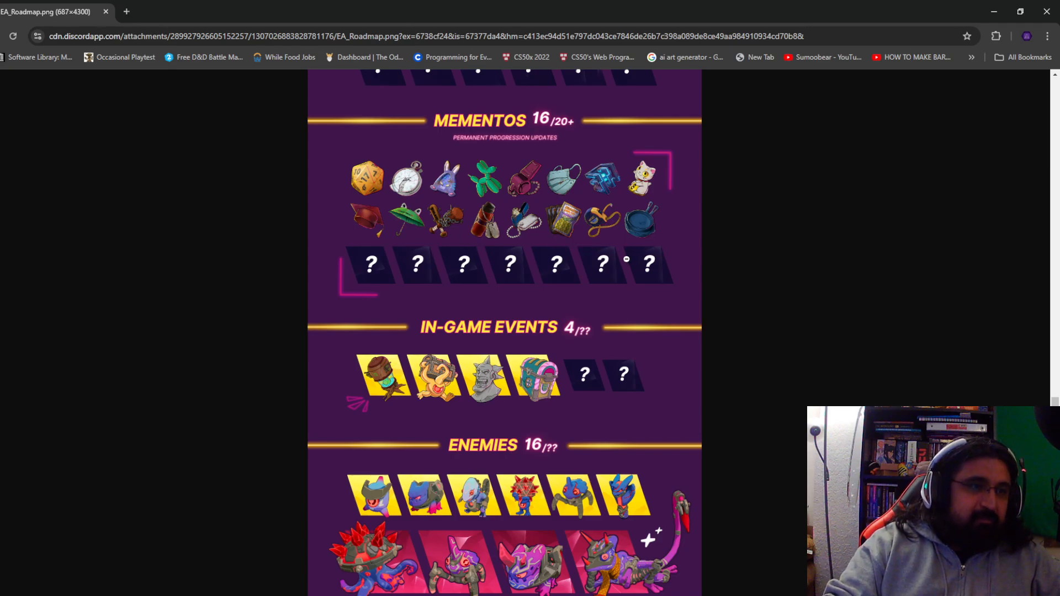
{"action": "mouse_move", "coordinate": [367, 233]}
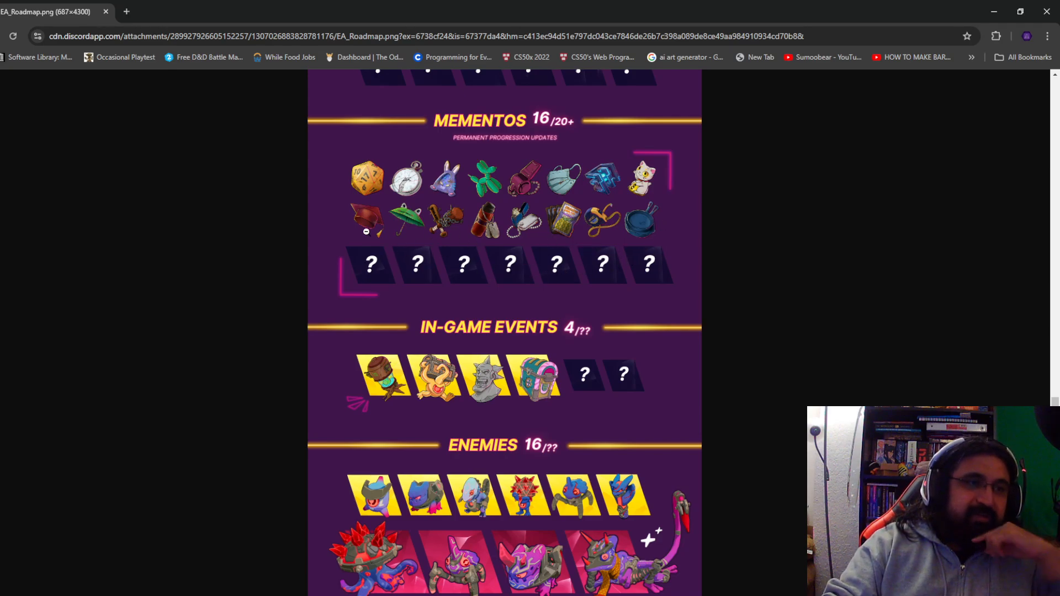
{"action": "mouse_move", "coordinate": [560, 213]}
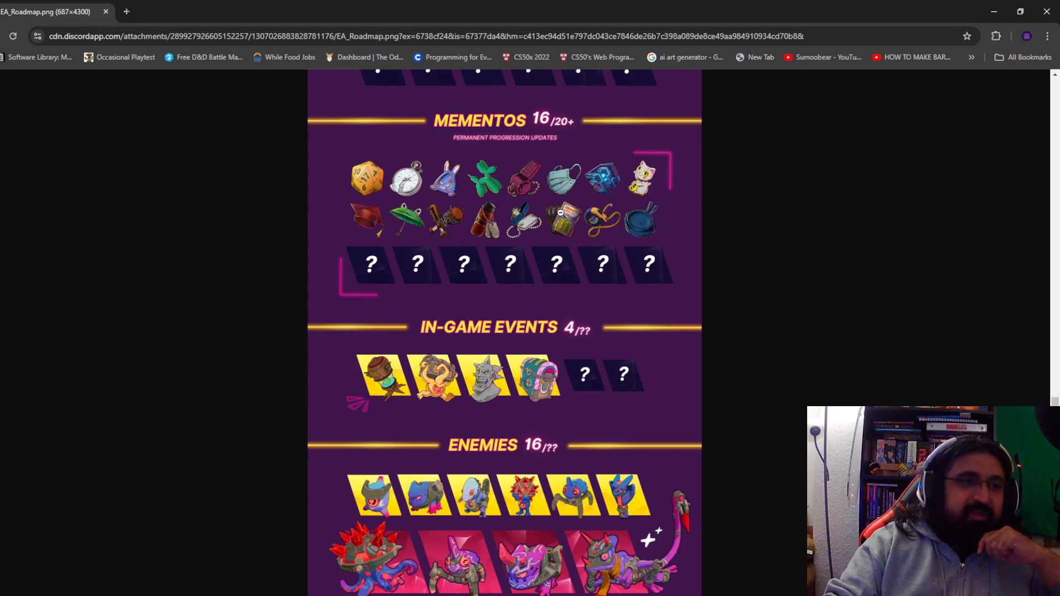
{"action": "mouse_move", "coordinate": [497, 221]}
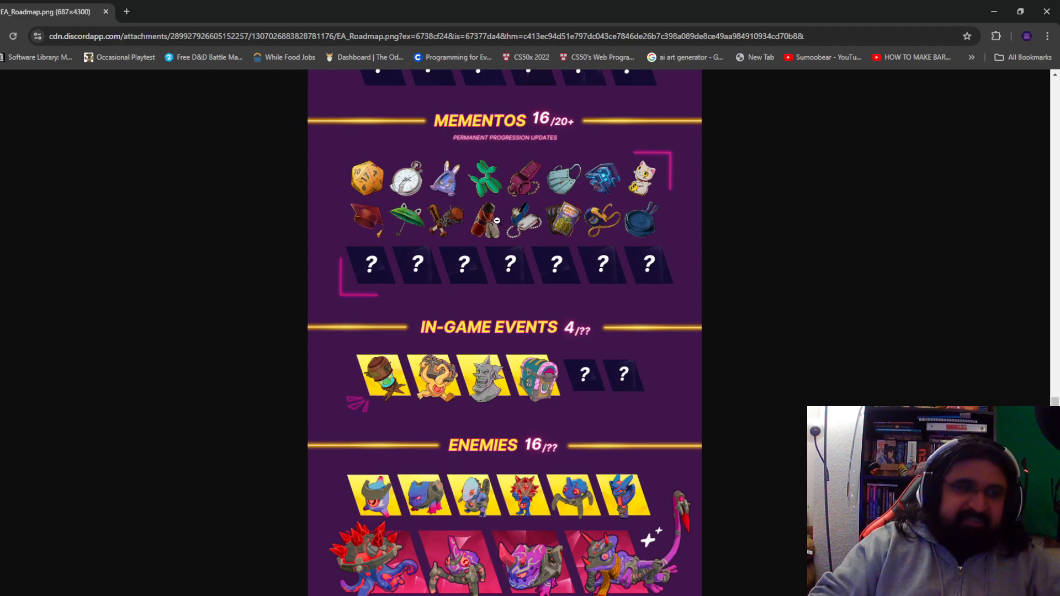
{"action": "mouse_move", "coordinate": [442, 390]}
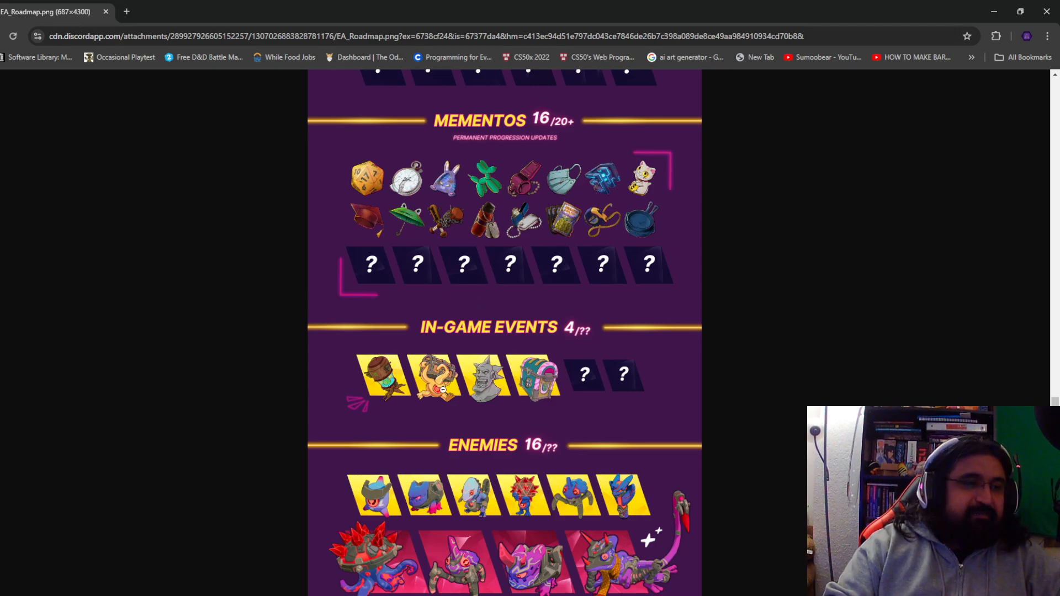
{"action": "scroll", "scroll_direction": "down", "scroll_amount": 3}
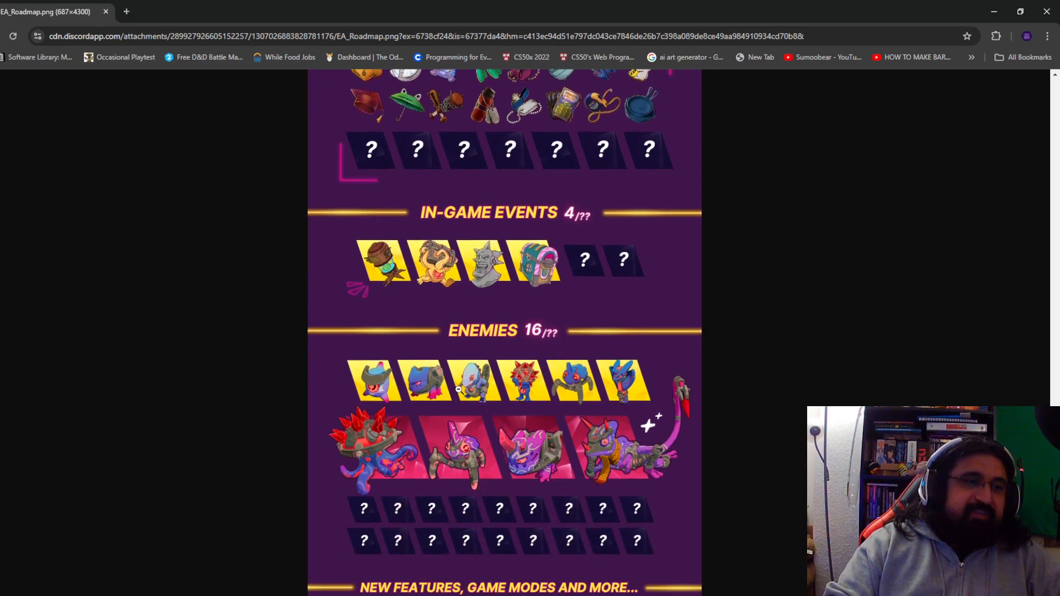
{"action": "mouse_move", "coordinate": [536, 332]}
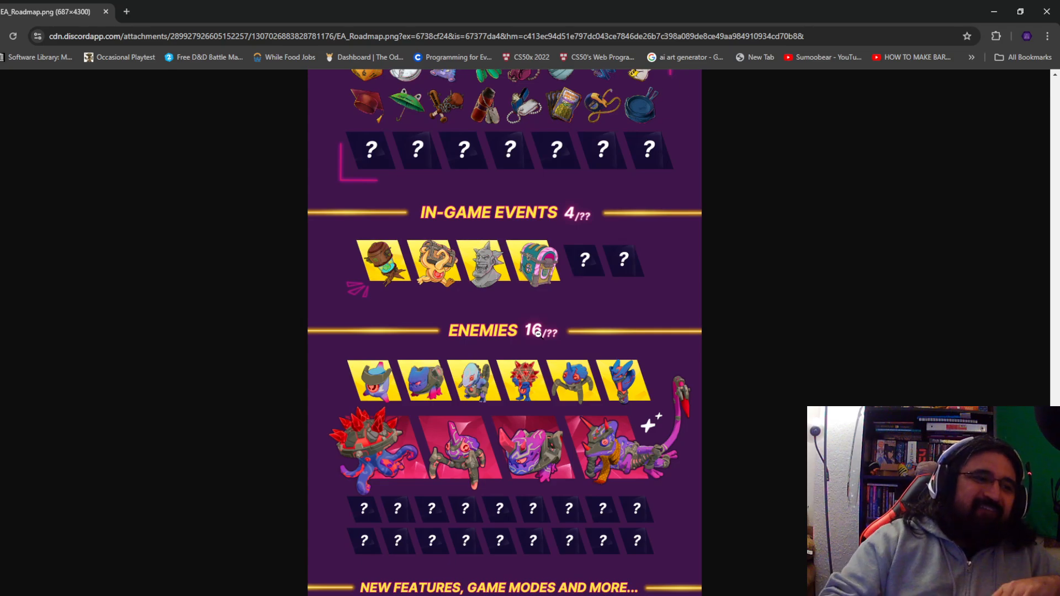
{"action": "mouse_move", "coordinate": [437, 276]}
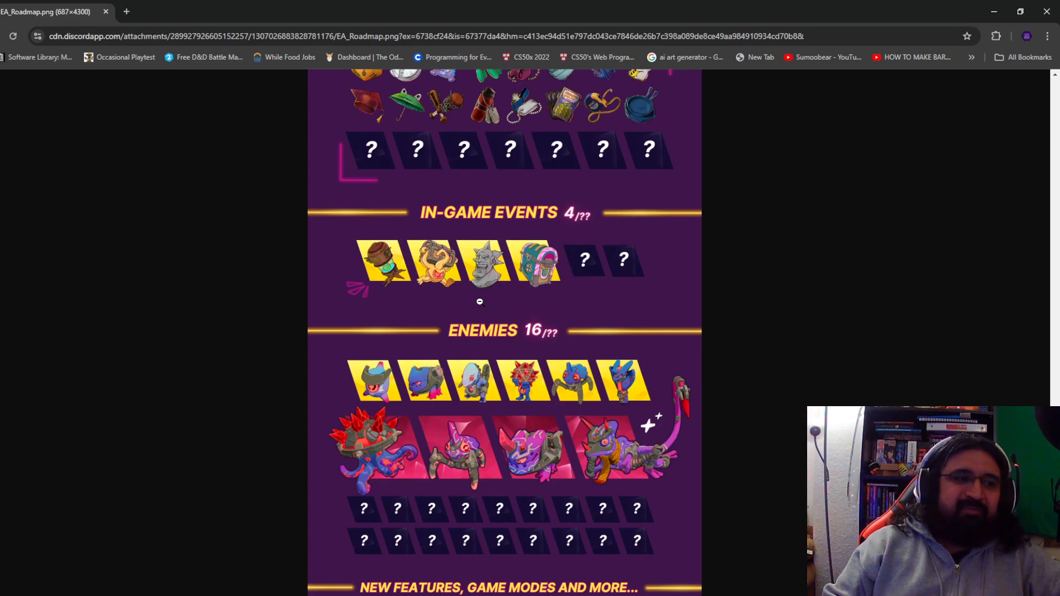
{"action": "scroll", "scroll_direction": "down", "scroll_amount": 3}
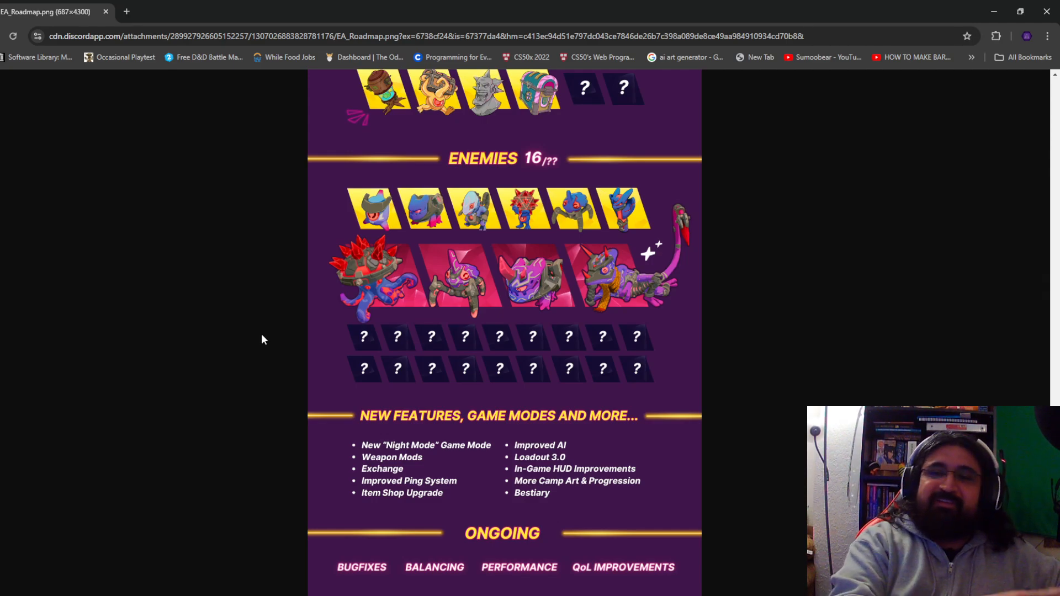
{"action": "scroll", "scroll_direction": "down", "scroll_amount": 3}
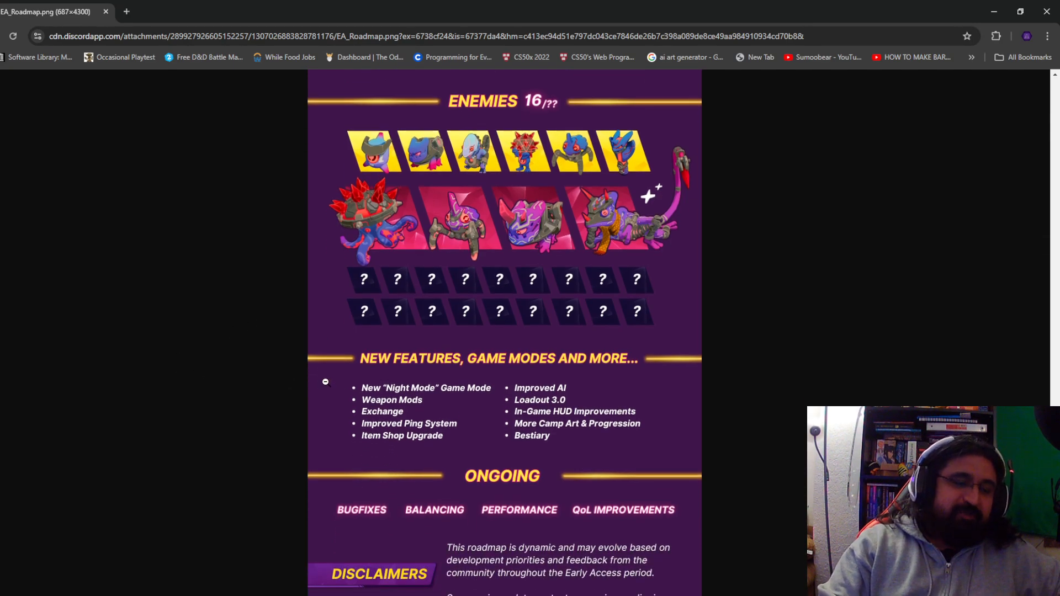
{"action": "mouse_move", "coordinate": [646, 280]}
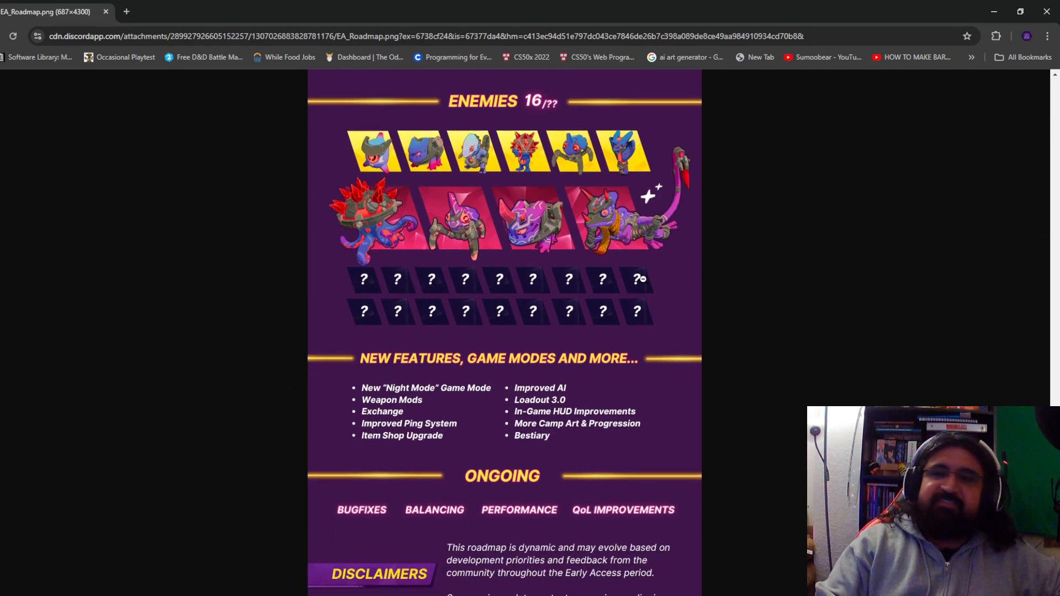
{"action": "scroll", "scroll_direction": "down", "scroll_amount": 3}
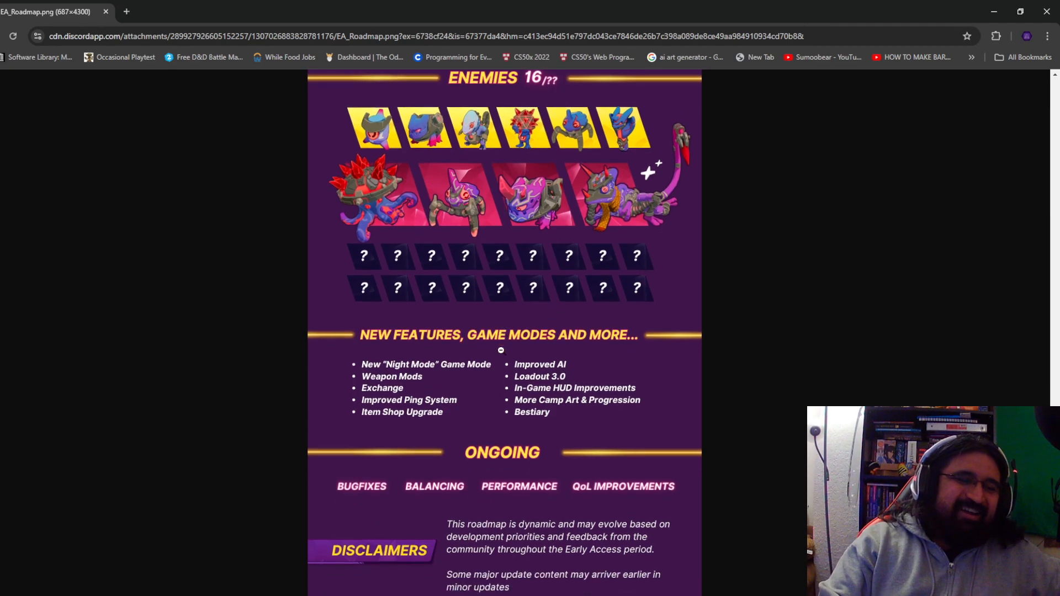
{"action": "scroll", "scroll_direction": "down", "scroll_amount": 3}
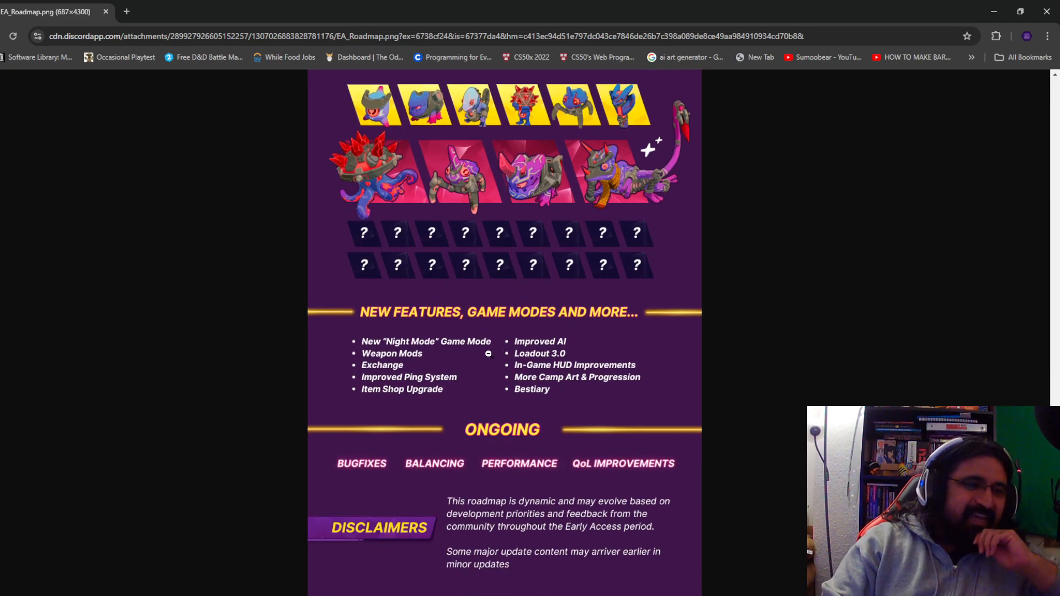
{"action": "scroll", "scroll_direction": "up", "scroll_amount": 3}
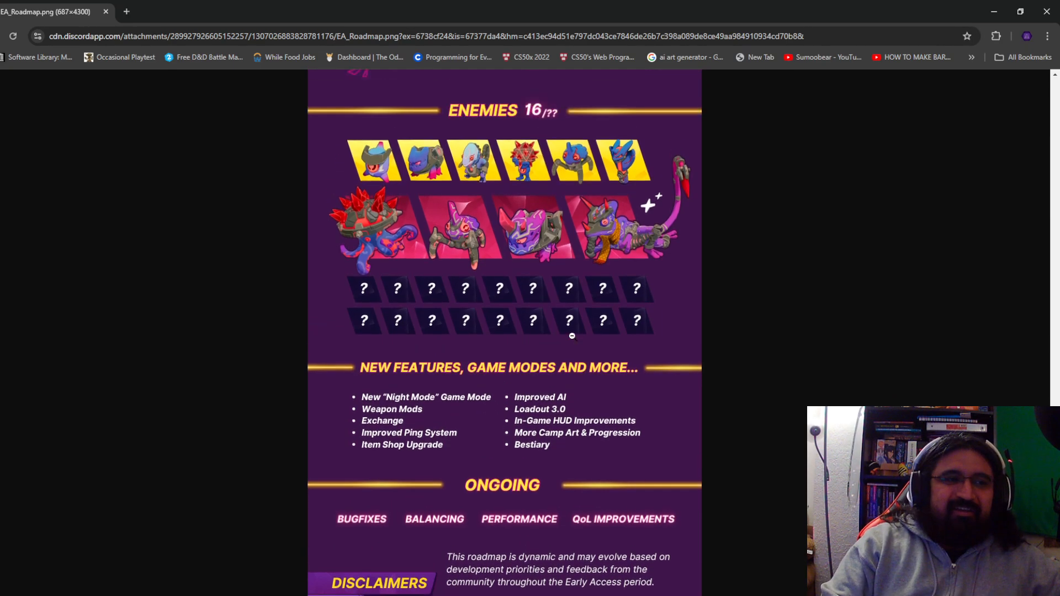
{"action": "scroll", "scroll_direction": "up", "scroll_amount": 3}
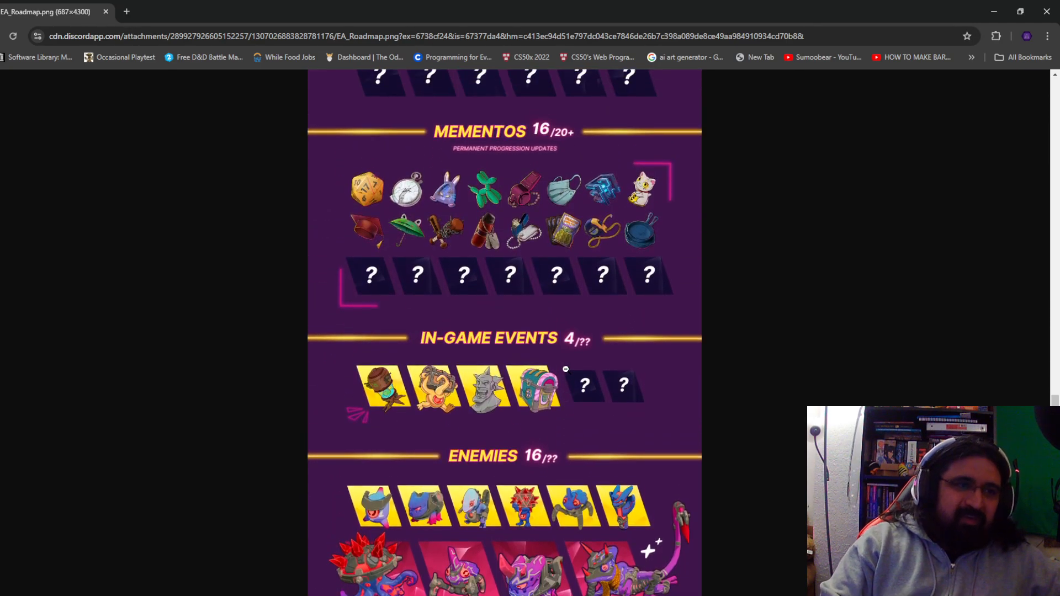
{"action": "scroll", "scroll_direction": "down", "scroll_amount": 3}
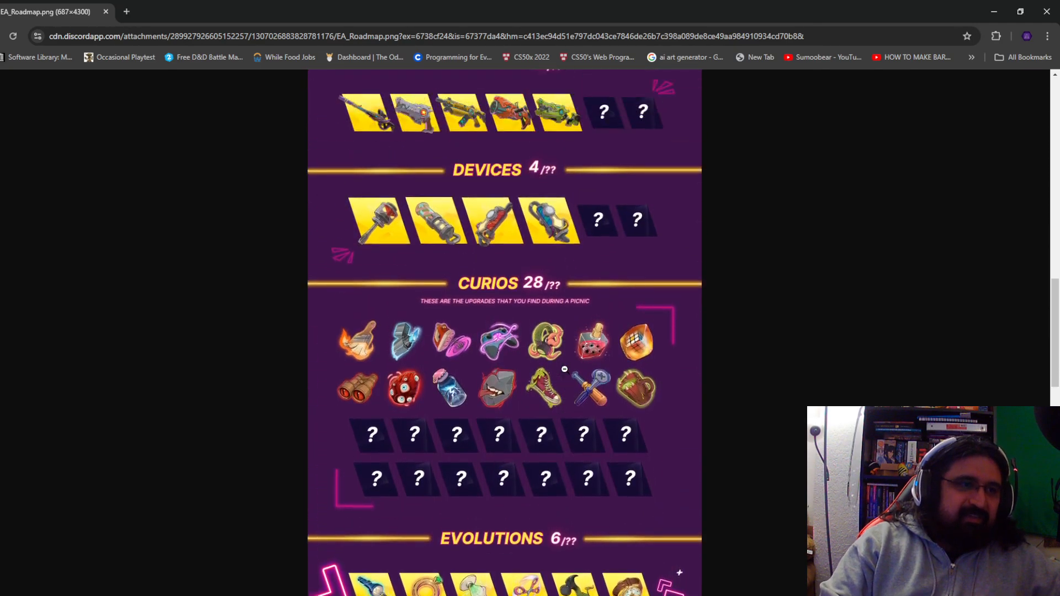
{"action": "scroll", "scroll_direction": "up", "scroll_amount": 3}
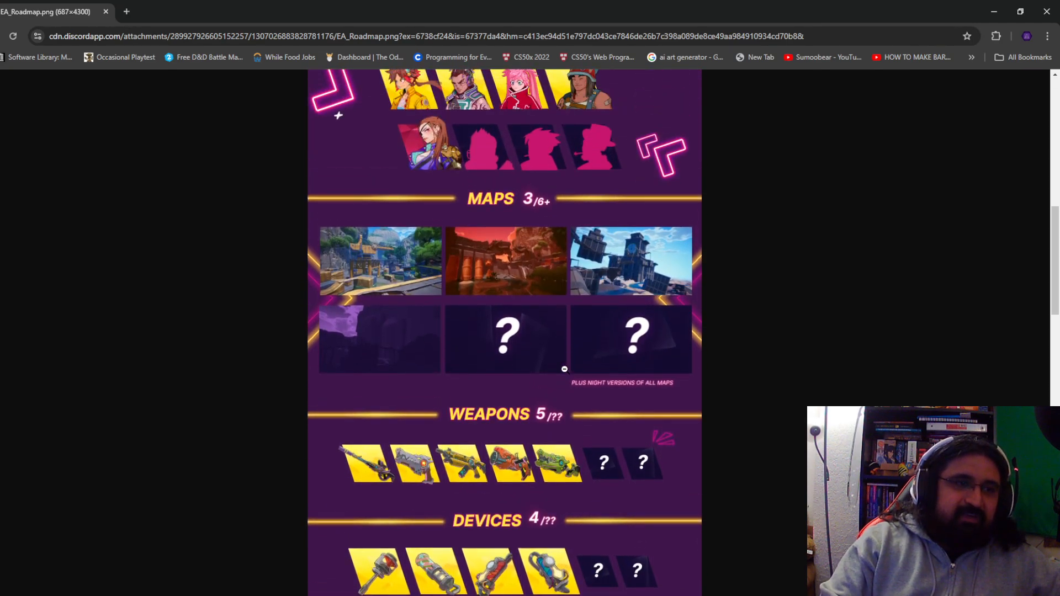
{"action": "scroll", "scroll_direction": "up", "scroll_amount": 3}
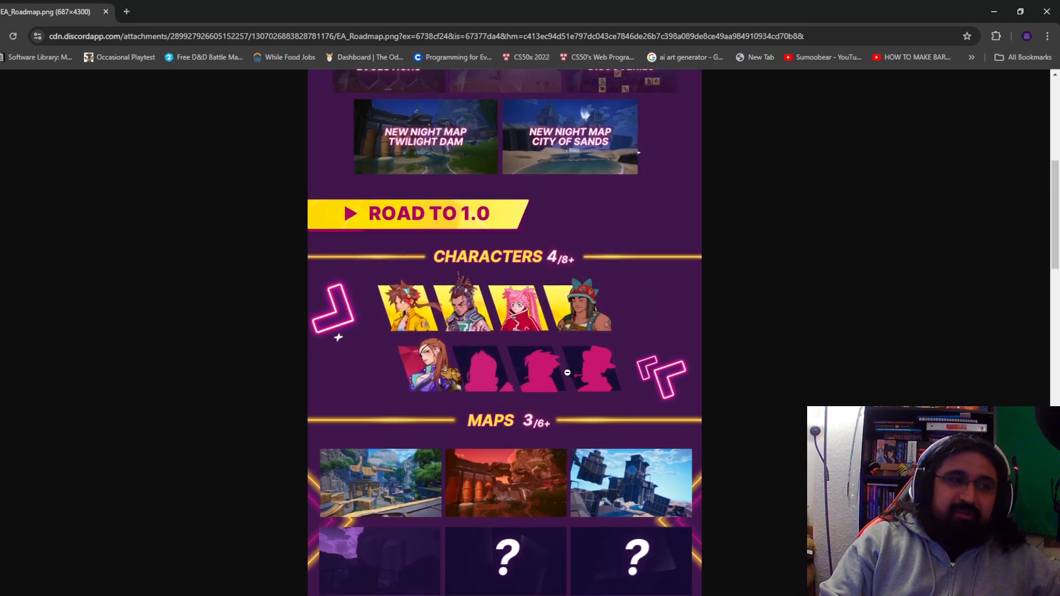
{"action": "scroll", "scroll_direction": "down", "scroll_amount": 3}
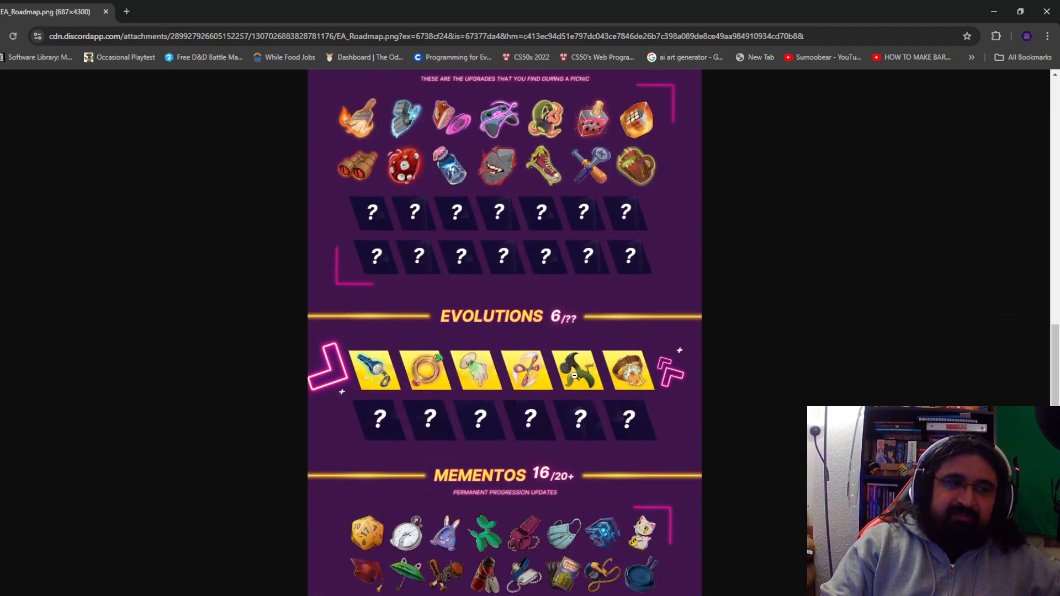
{"action": "scroll", "scroll_direction": "down", "scroll_amount": 3}
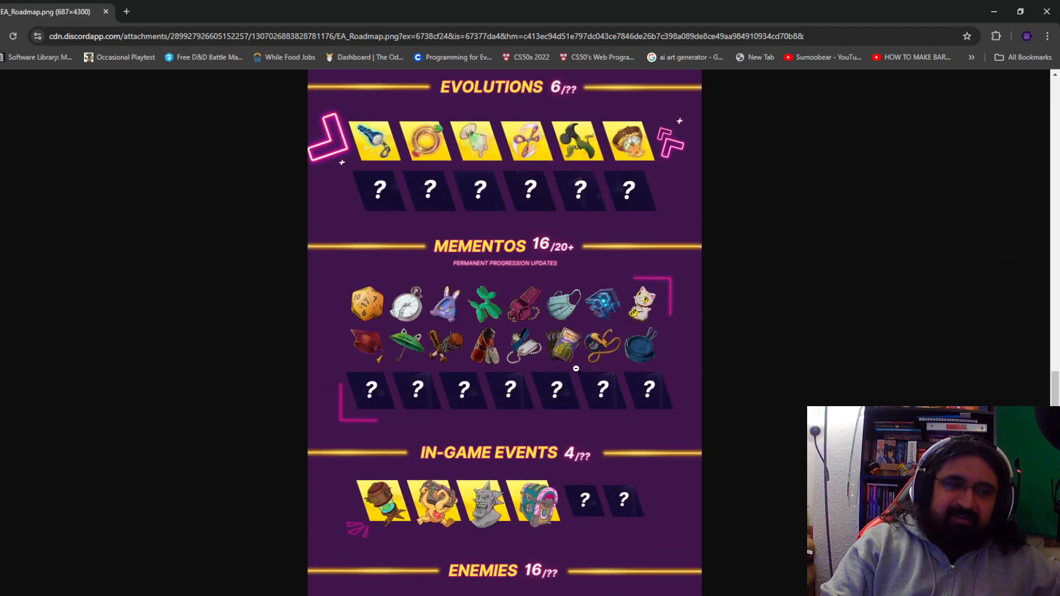
{"action": "scroll", "scroll_direction": "down", "scroll_amount": 3}
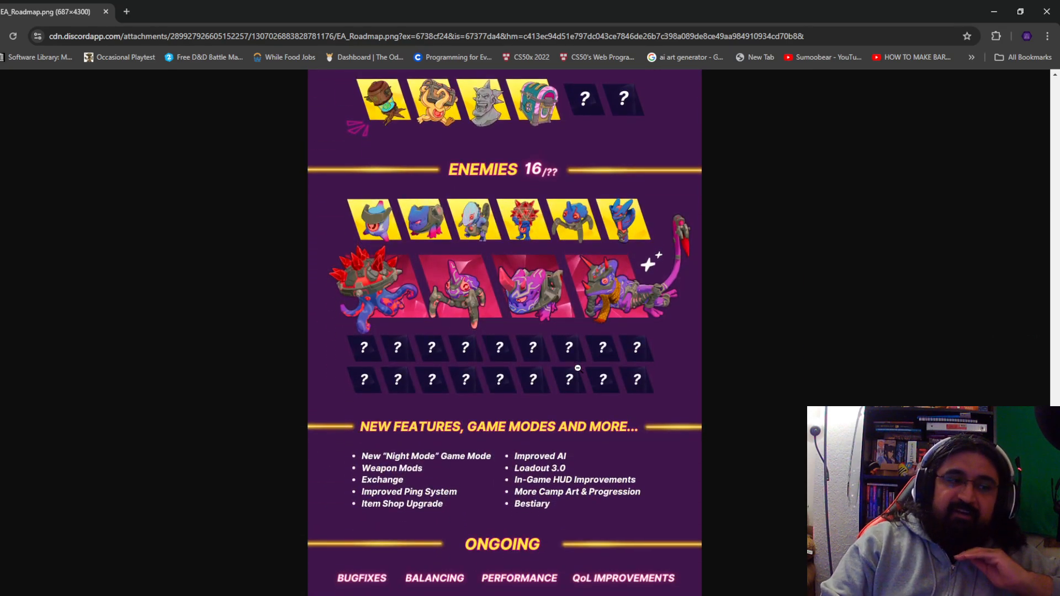
{"action": "mouse_move", "coordinate": [576, 367]}
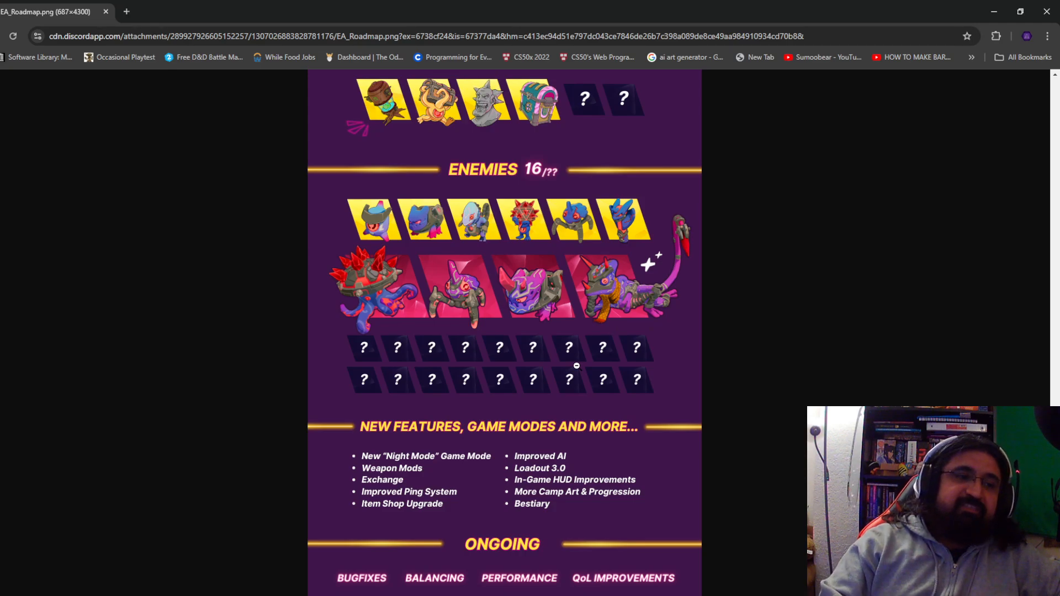
{"action": "scroll", "scroll_direction": "up", "scroll_amount": 3}
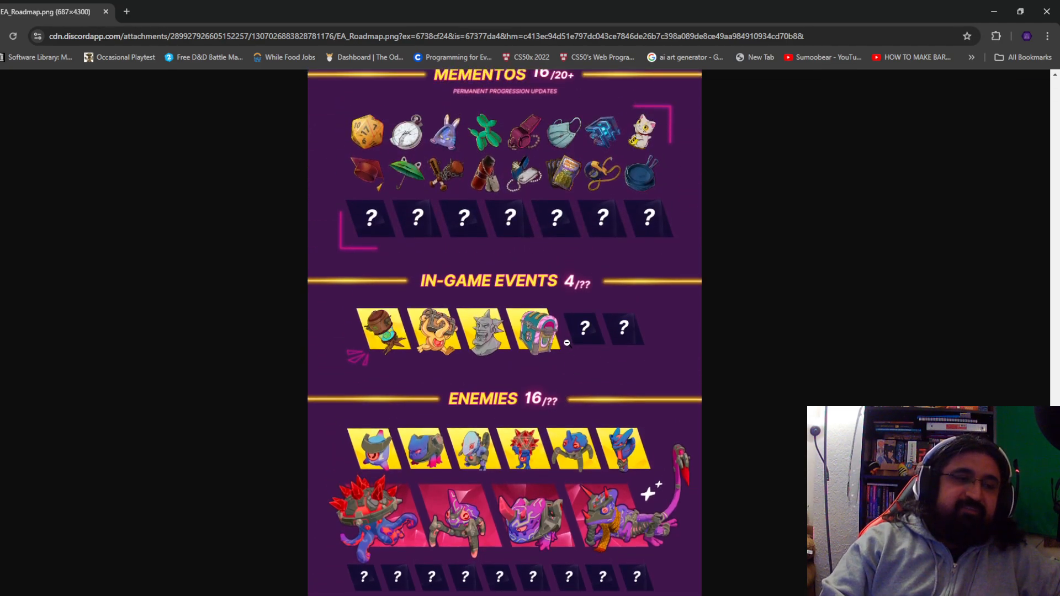
{"action": "scroll", "scroll_direction": "up", "scroll_amount": 3}
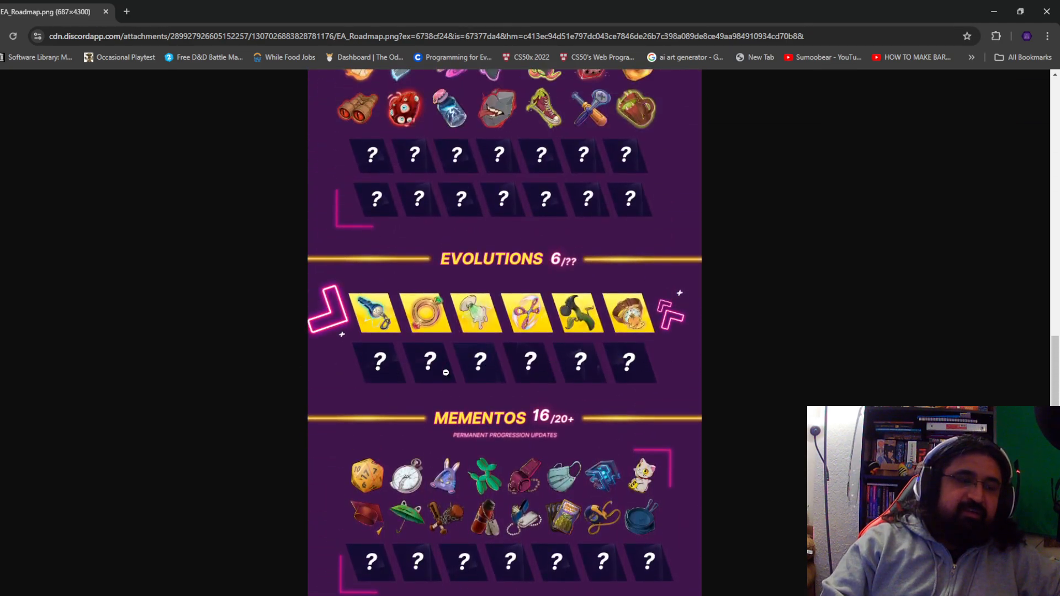
{"action": "scroll", "scroll_direction": "up", "scroll_amount": 3}
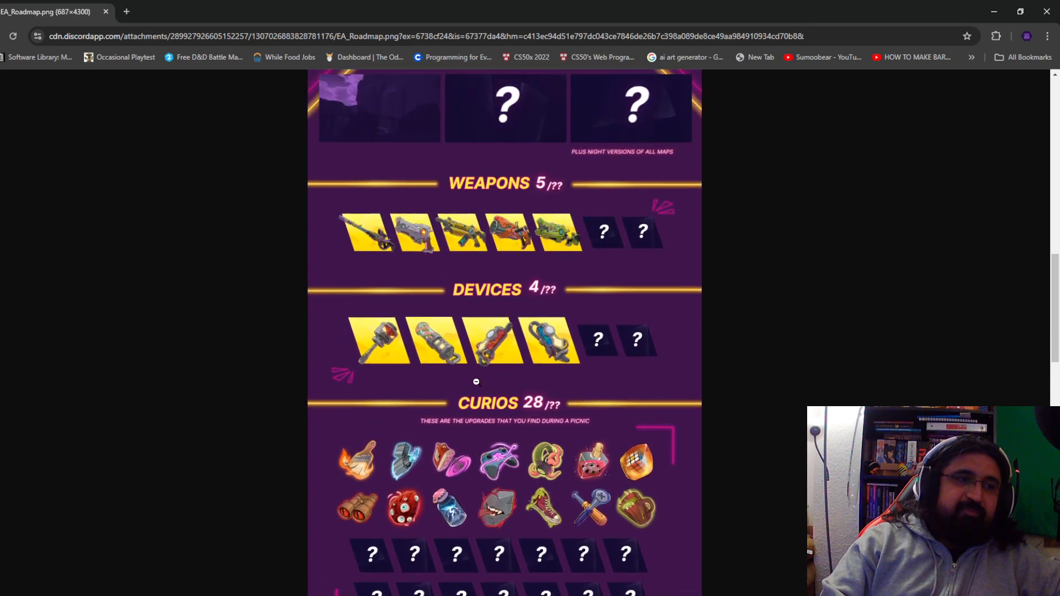
{"action": "scroll", "scroll_direction": "up", "scroll_amount": 3}
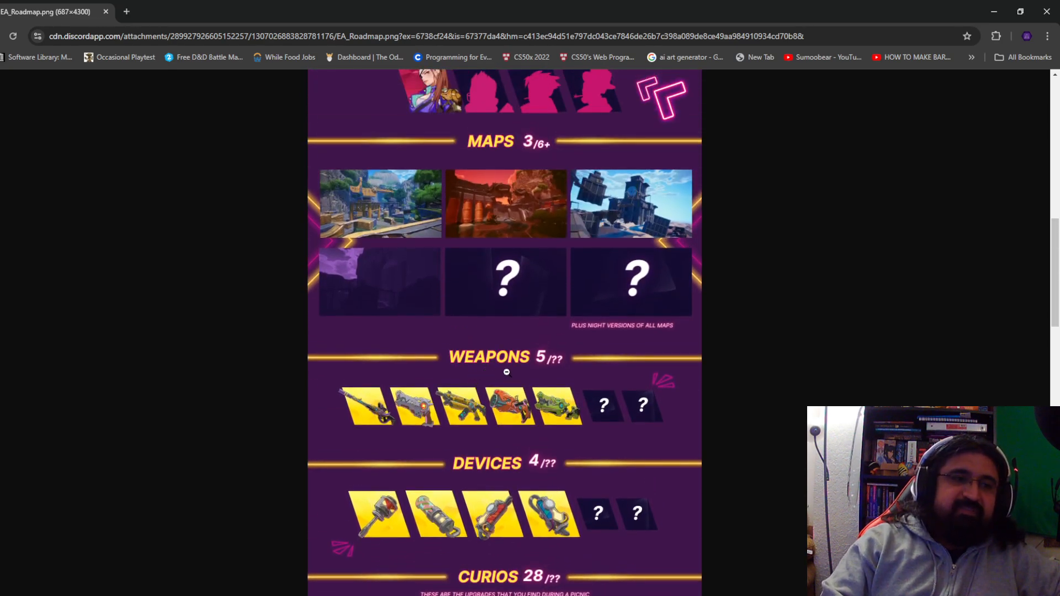
{"action": "scroll", "scroll_direction": "up", "scroll_amount": 3}
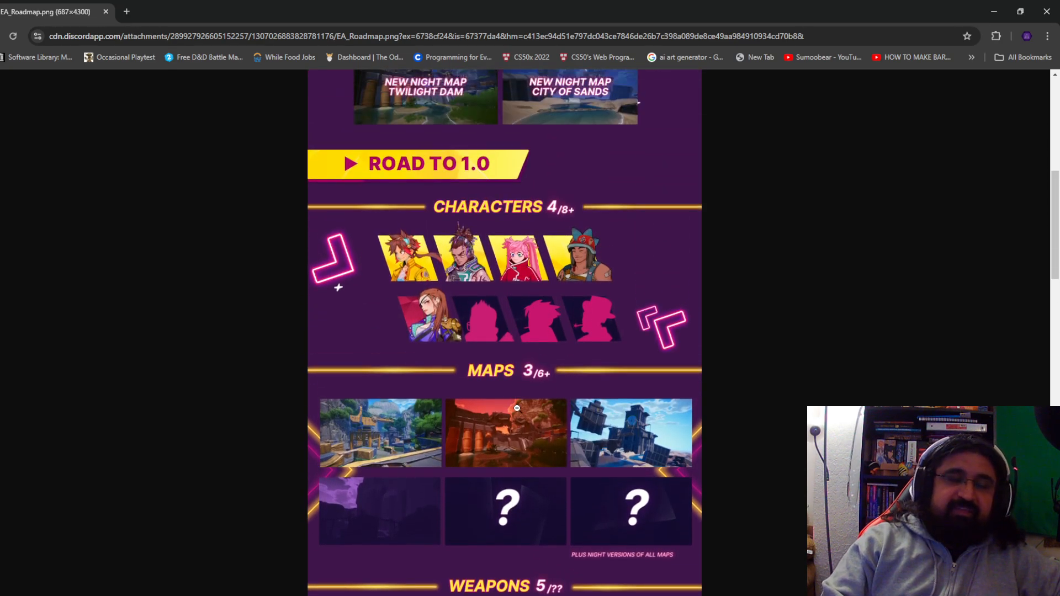
{"action": "scroll", "scroll_direction": "down", "scroll_amount": 3}
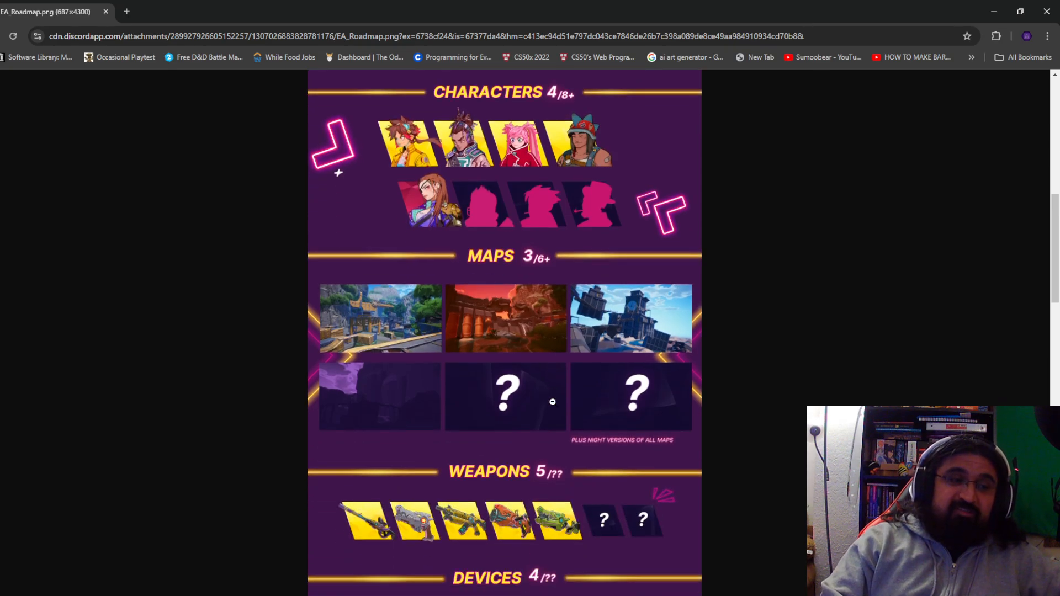
{"action": "mouse_move", "coordinate": [611, 401]}
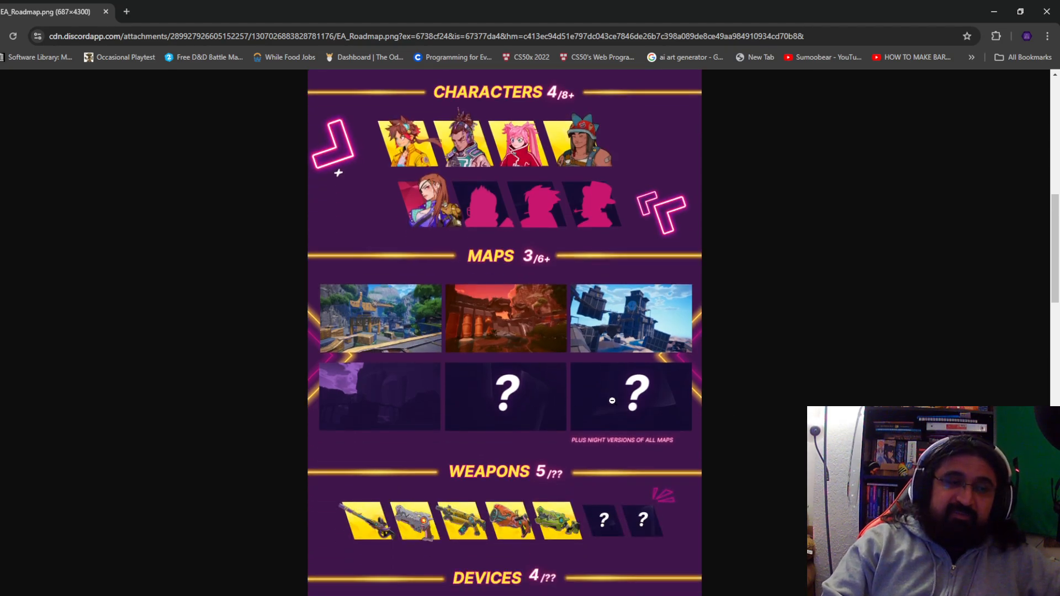
{"action": "scroll", "scroll_direction": "down", "scroll_amount": 3}
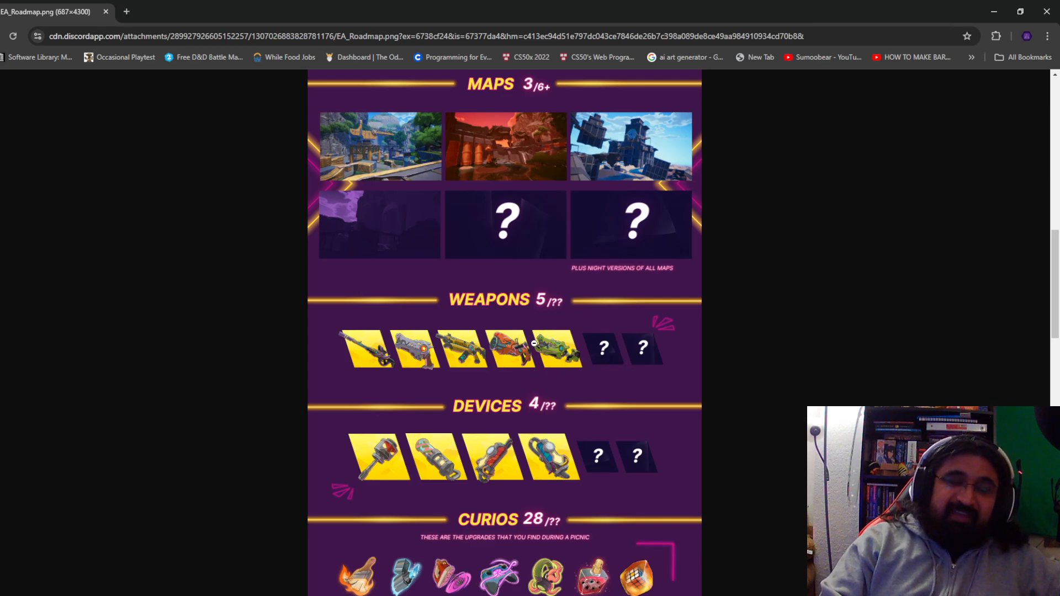
{"action": "mouse_move", "coordinate": [542, 348]}
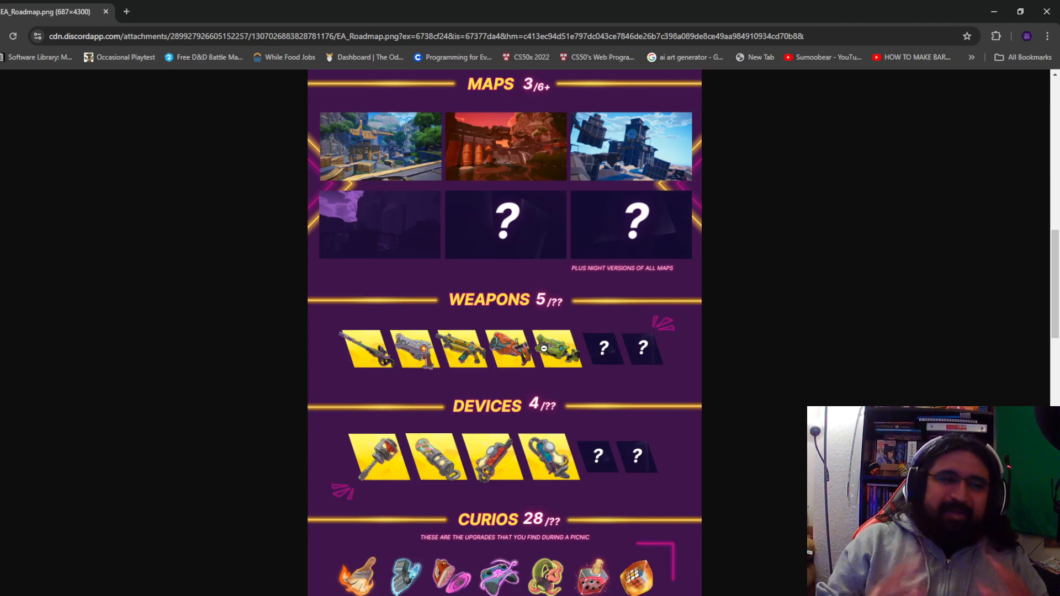
{"action": "scroll", "scroll_direction": "down", "scroll_amount": 3}
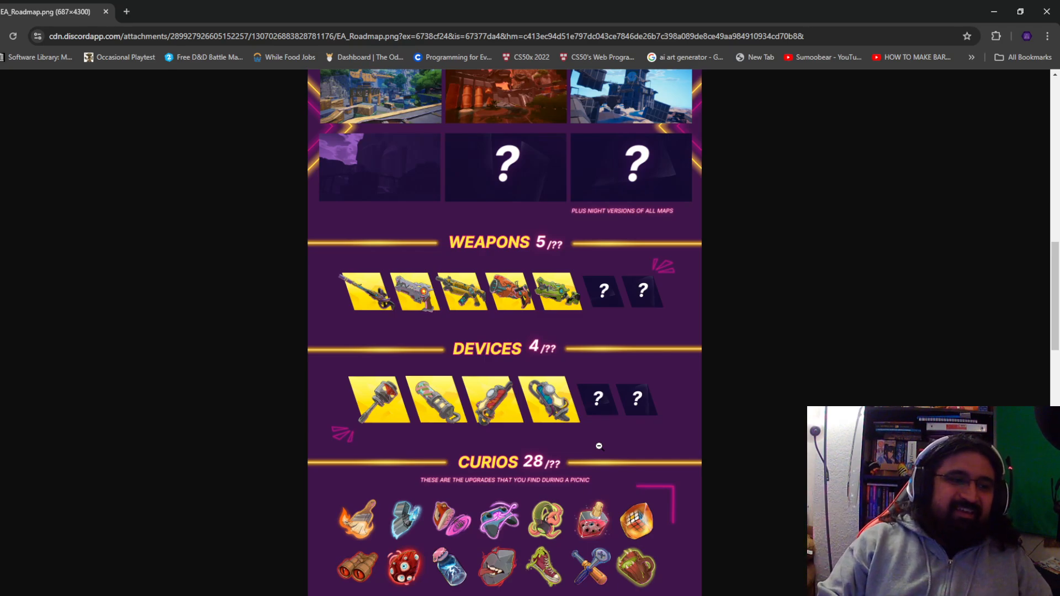
{"action": "mouse_move", "coordinate": [570, 447]}
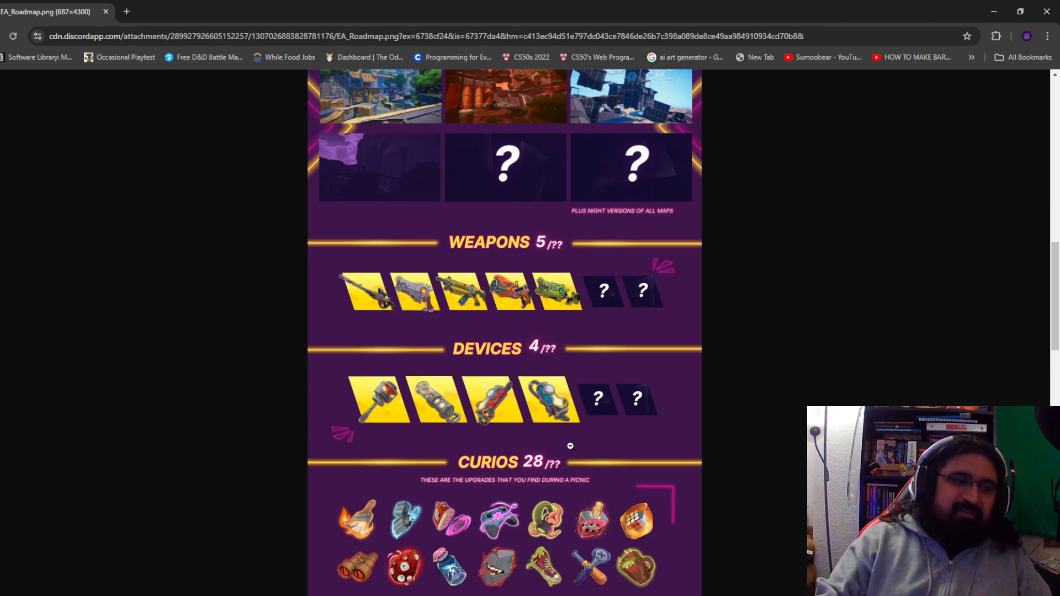
{"action": "mouse_move", "coordinate": [389, 411]}
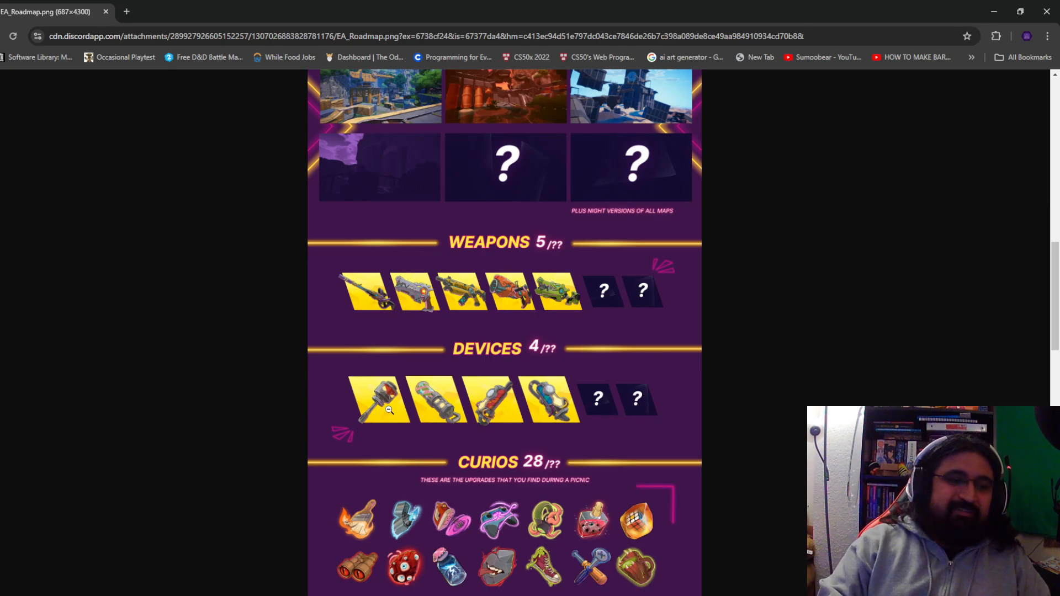
{"action": "scroll", "scroll_direction": "down", "scroll_amount": 3}
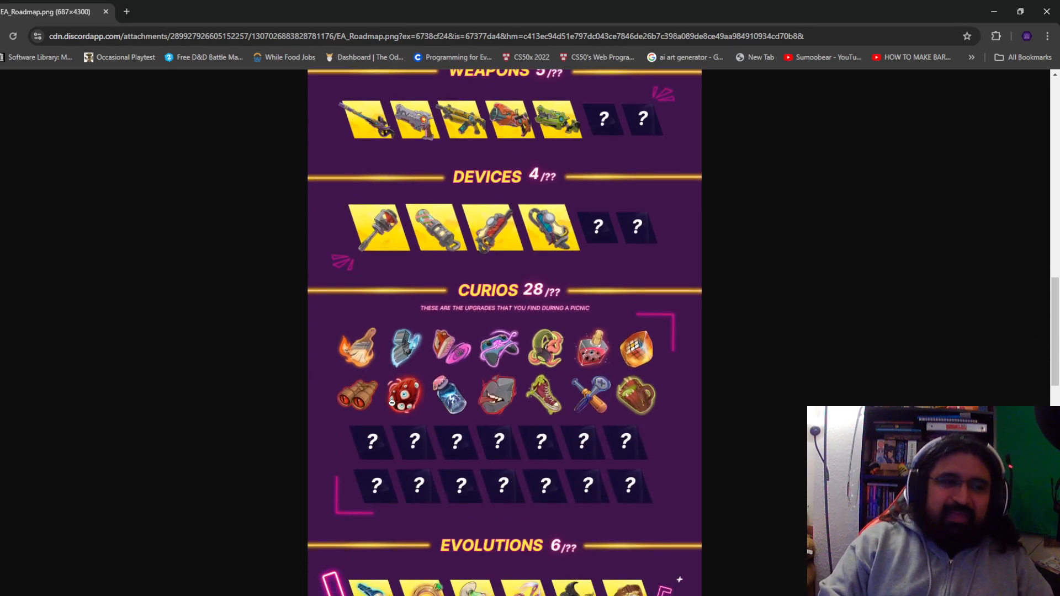
{"action": "scroll", "scroll_direction": "down", "scroll_amount": 3}
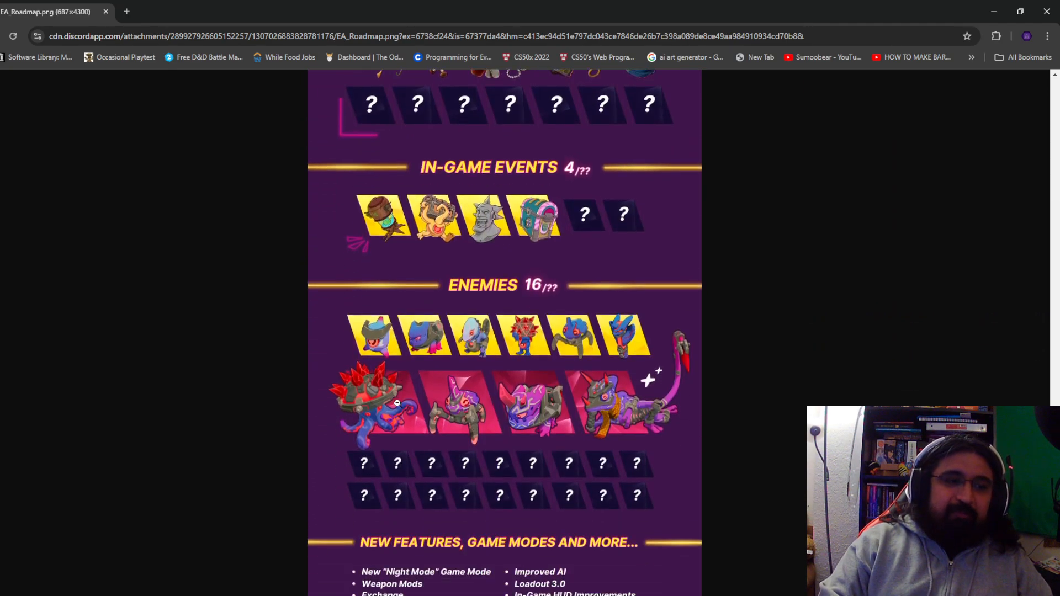
{"action": "scroll", "scroll_direction": "down", "scroll_amount": 3}
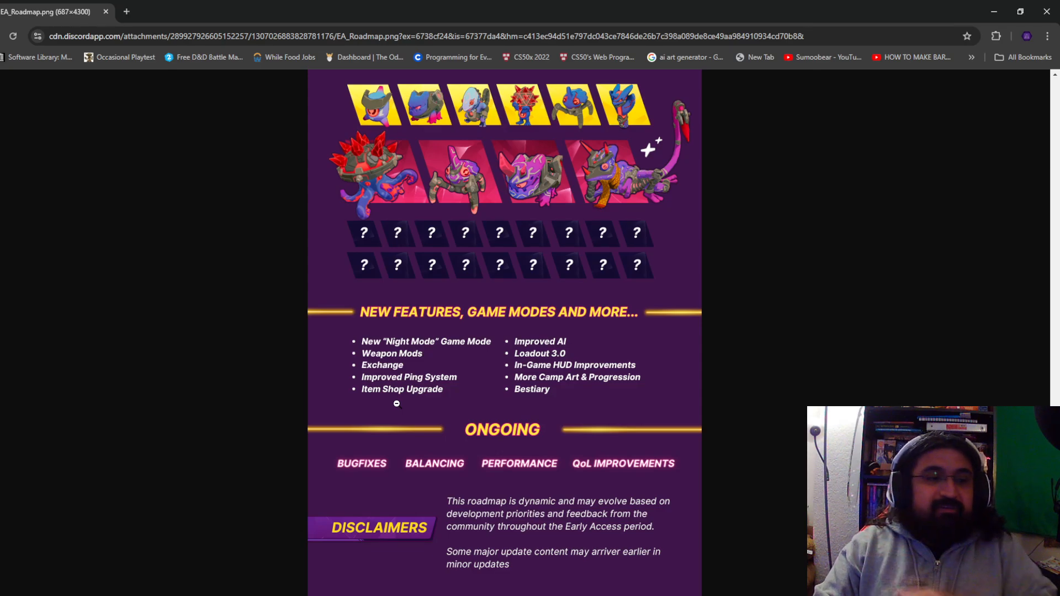
{"action": "mouse_move", "coordinate": [483, 410]}
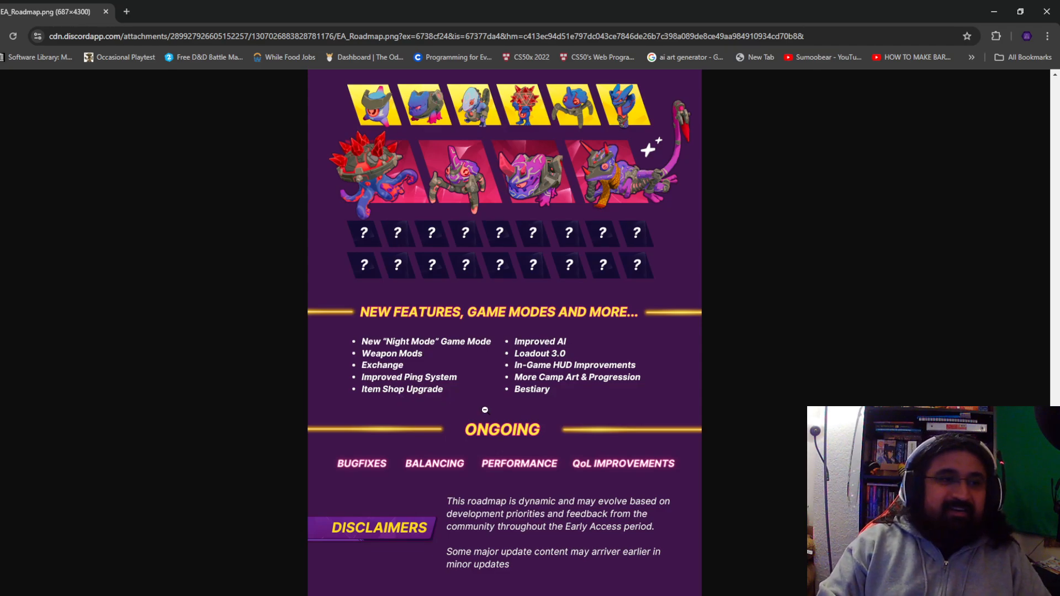